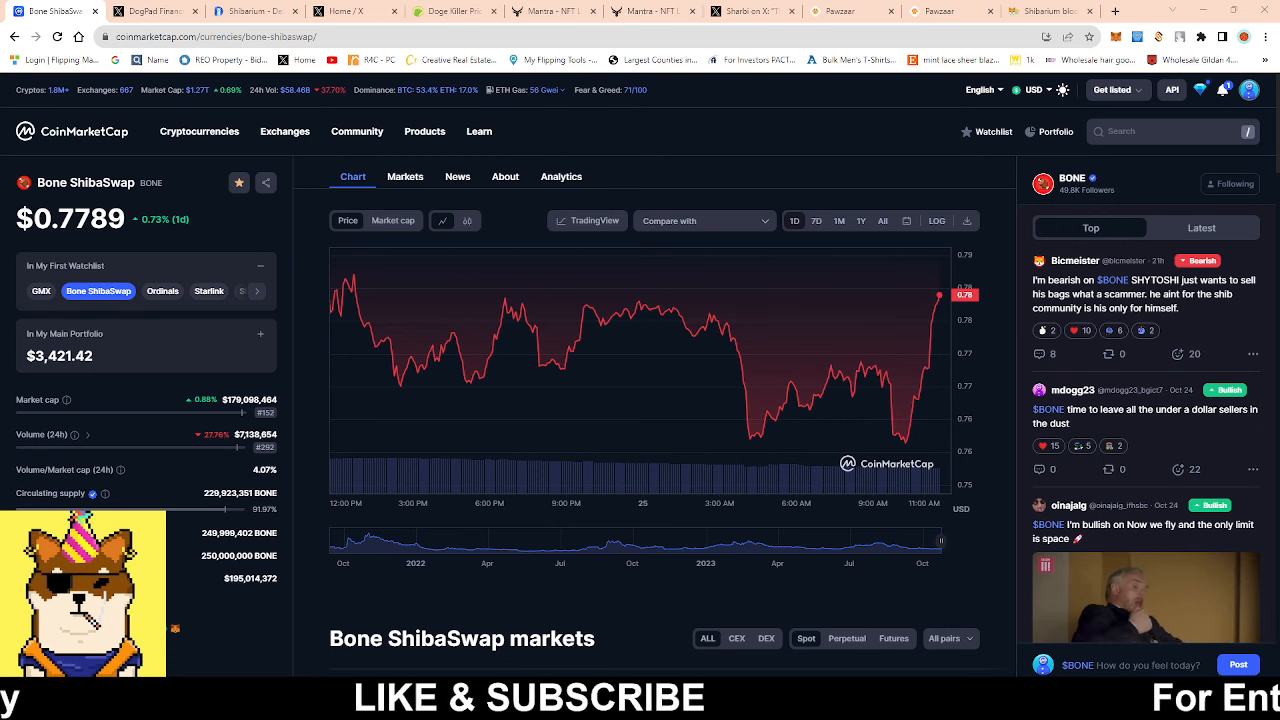
{"action": "mouse_move", "coordinate": [396, 392]}
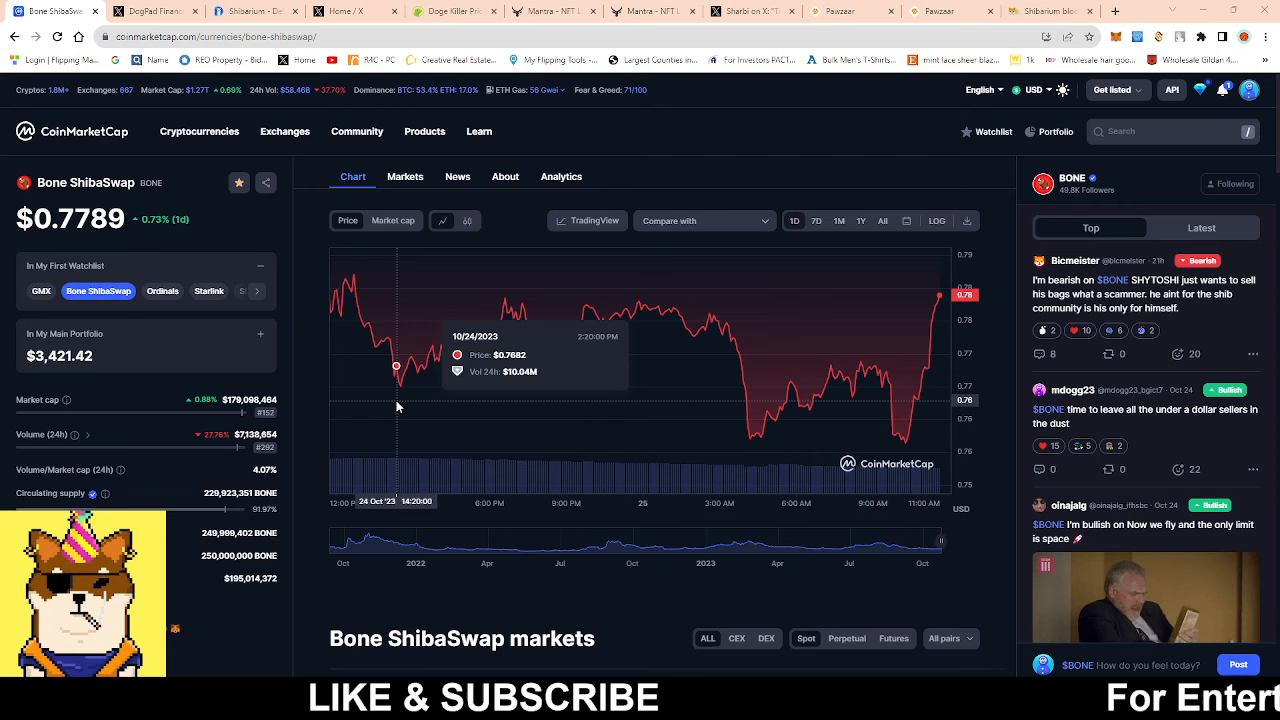
- Switch to the DogPad Finance post reporting 109,000 BONE burnt via DogSwap
{"action": "left_click", "coordinate": [156, 12]}
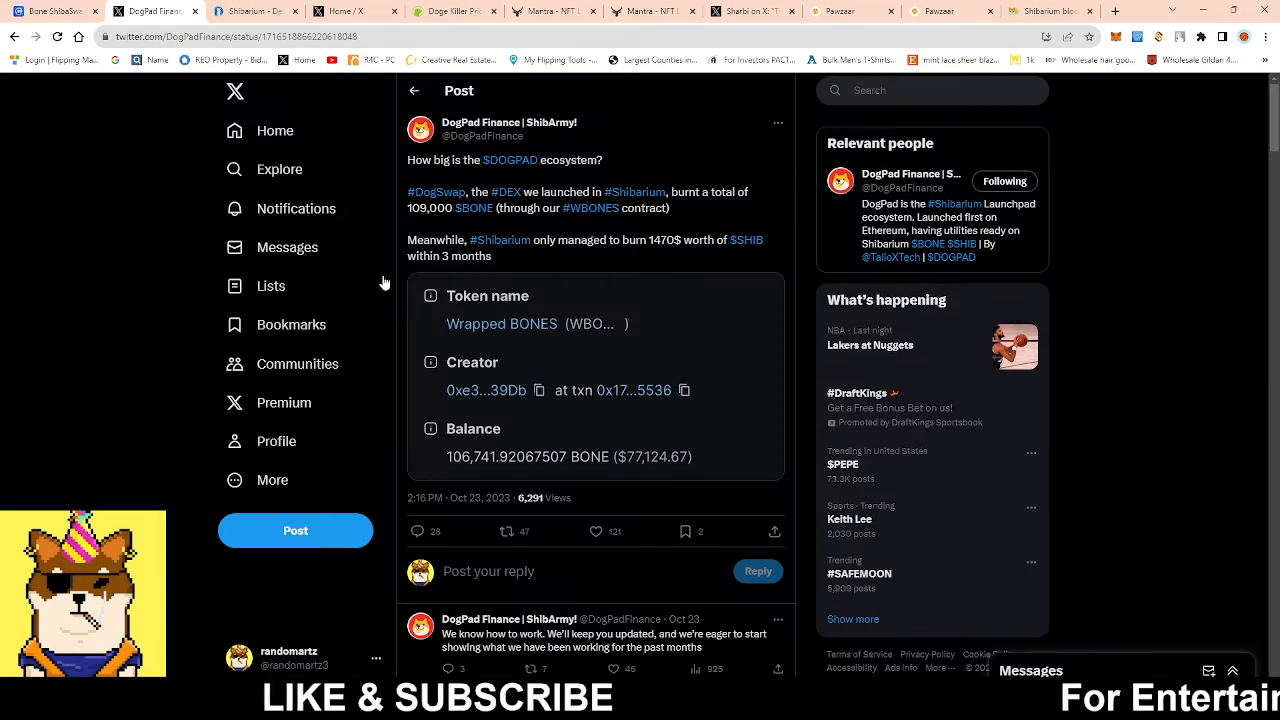
{"action": "mouse_move", "coordinate": [562, 482]}
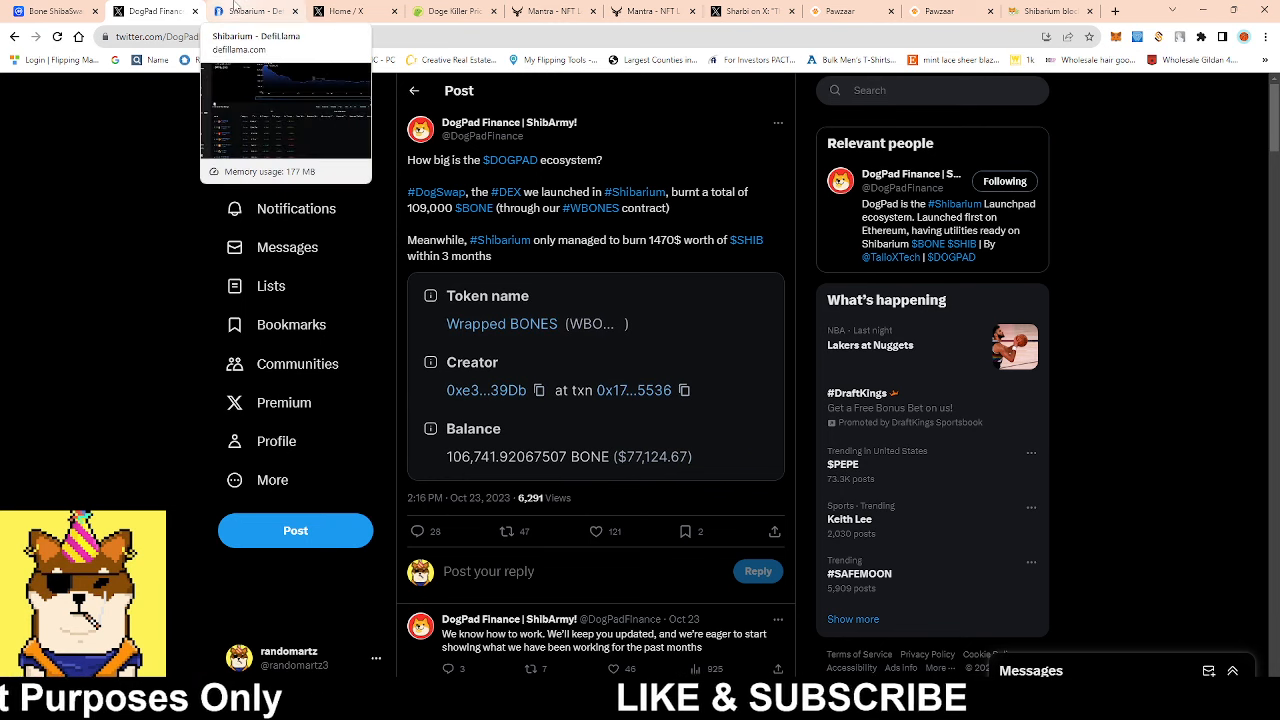
- Switch to DefiLlama's Shibarium page showing $776,861 TVL and protocol rankings
{"action": "left_click", "coordinate": [256, 10]}
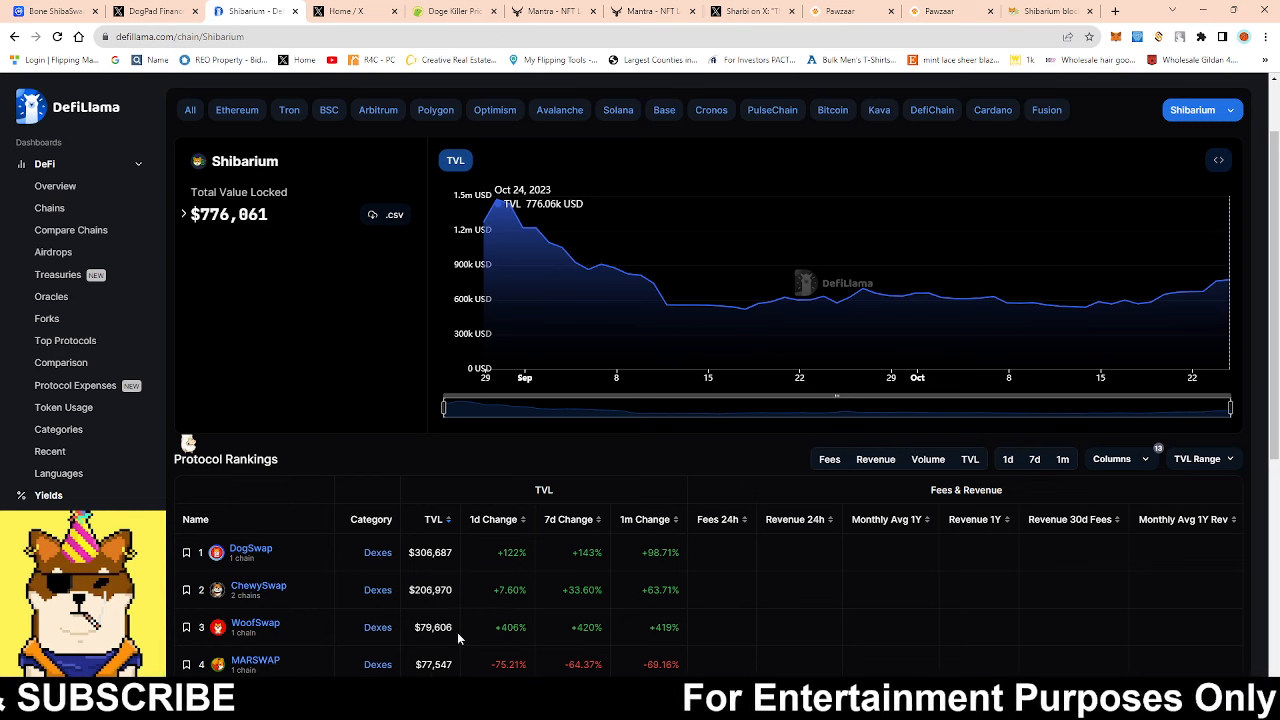
{"action": "mouse_move", "coordinate": [296, 652]}
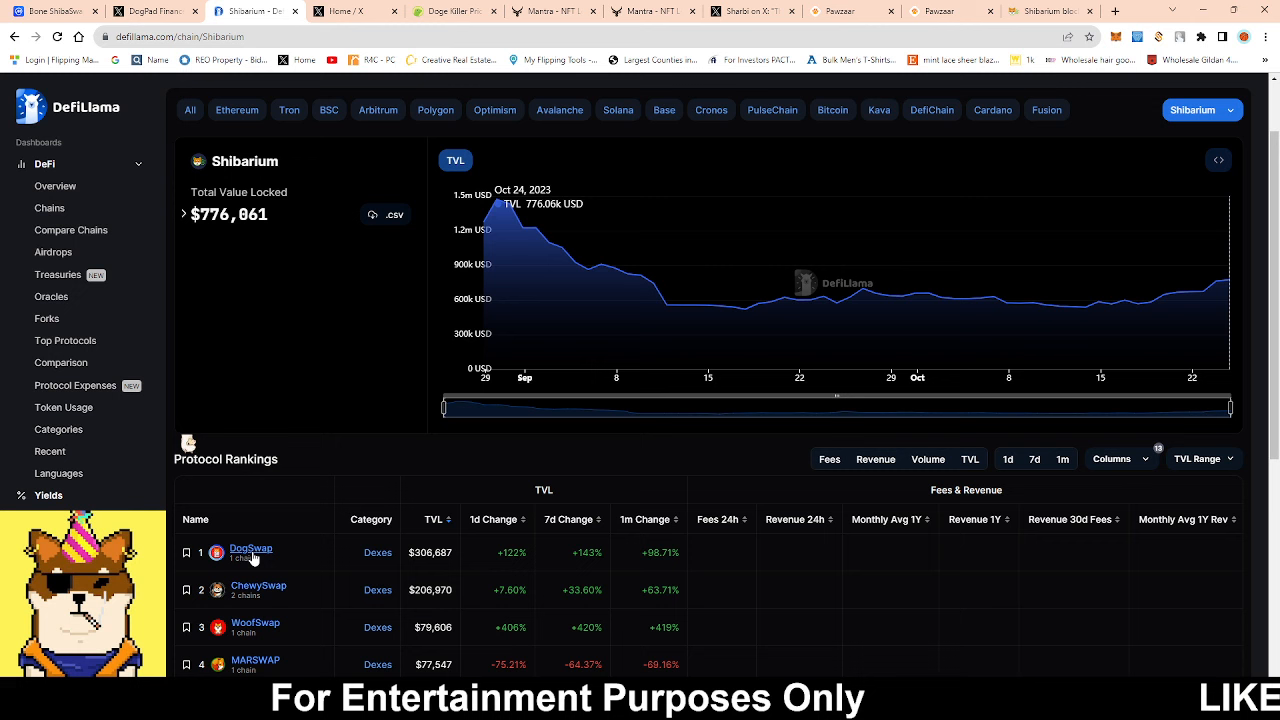
{"action": "mouse_move", "coordinate": [252, 552]}
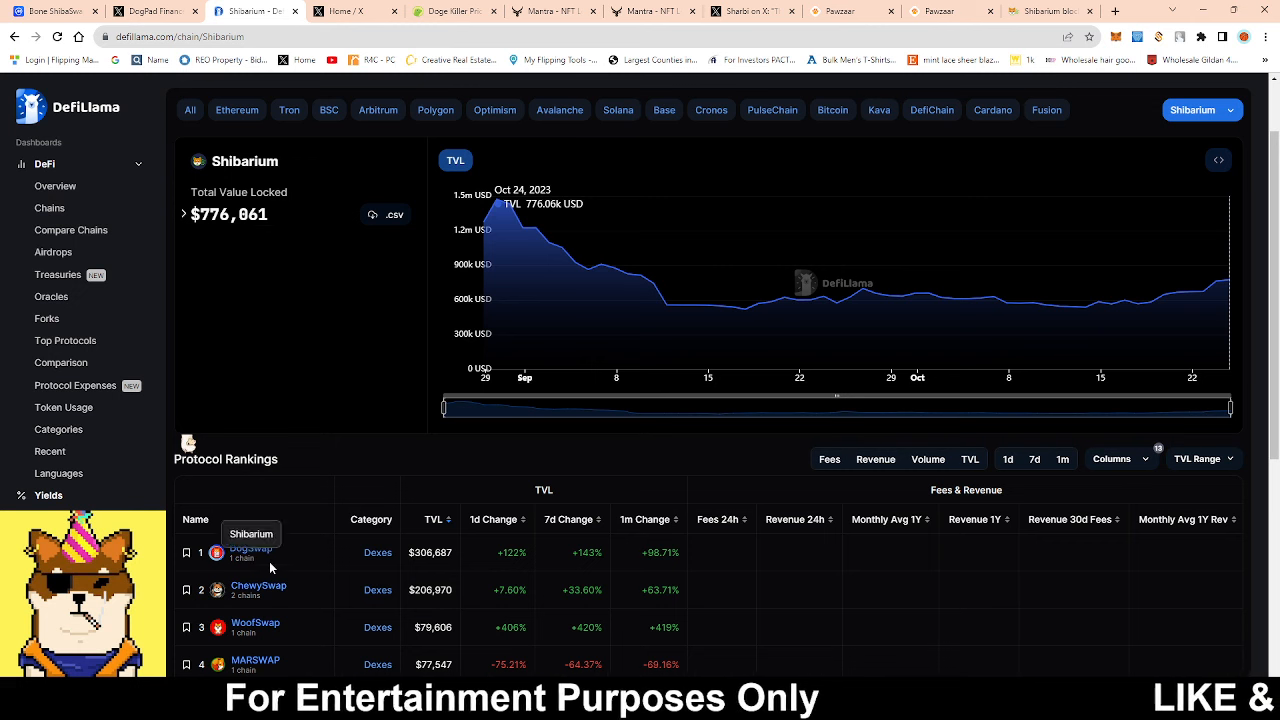
{"action": "mouse_move", "coordinate": [268, 642]}
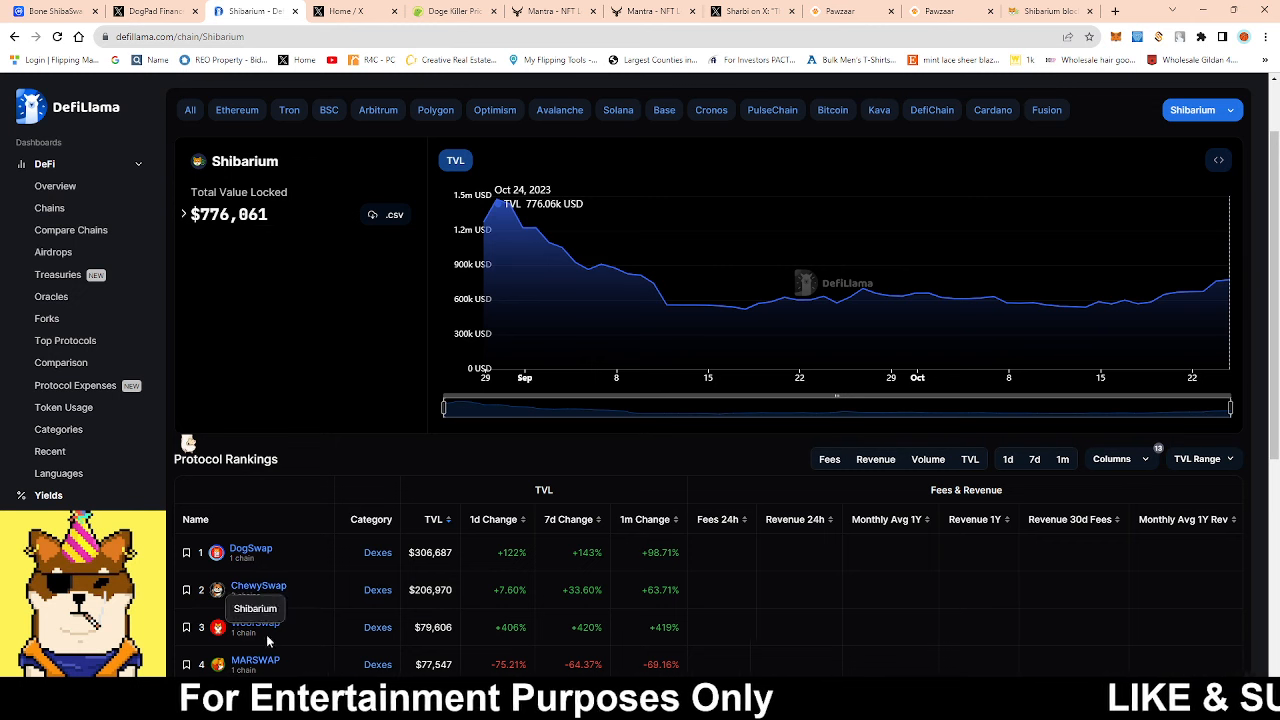
{"action": "mouse_move", "coordinate": [256, 664]}
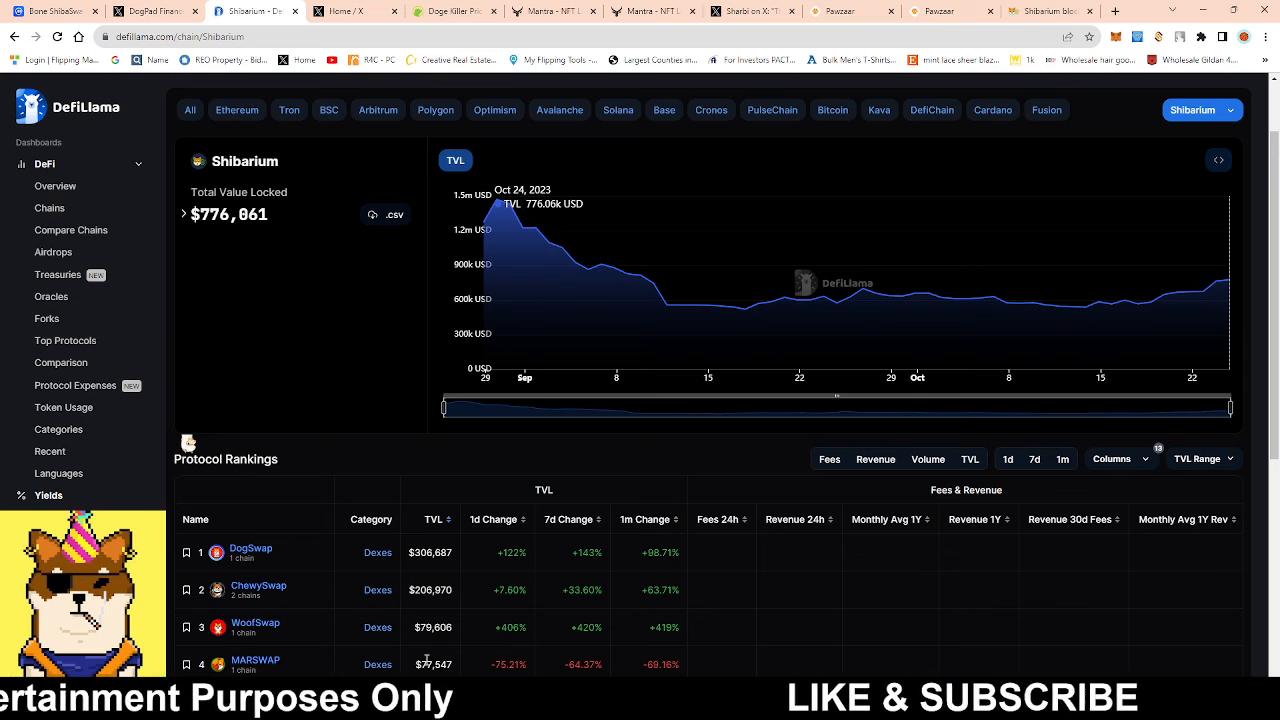
{"action": "mouse_move", "coordinate": [240, 284]}
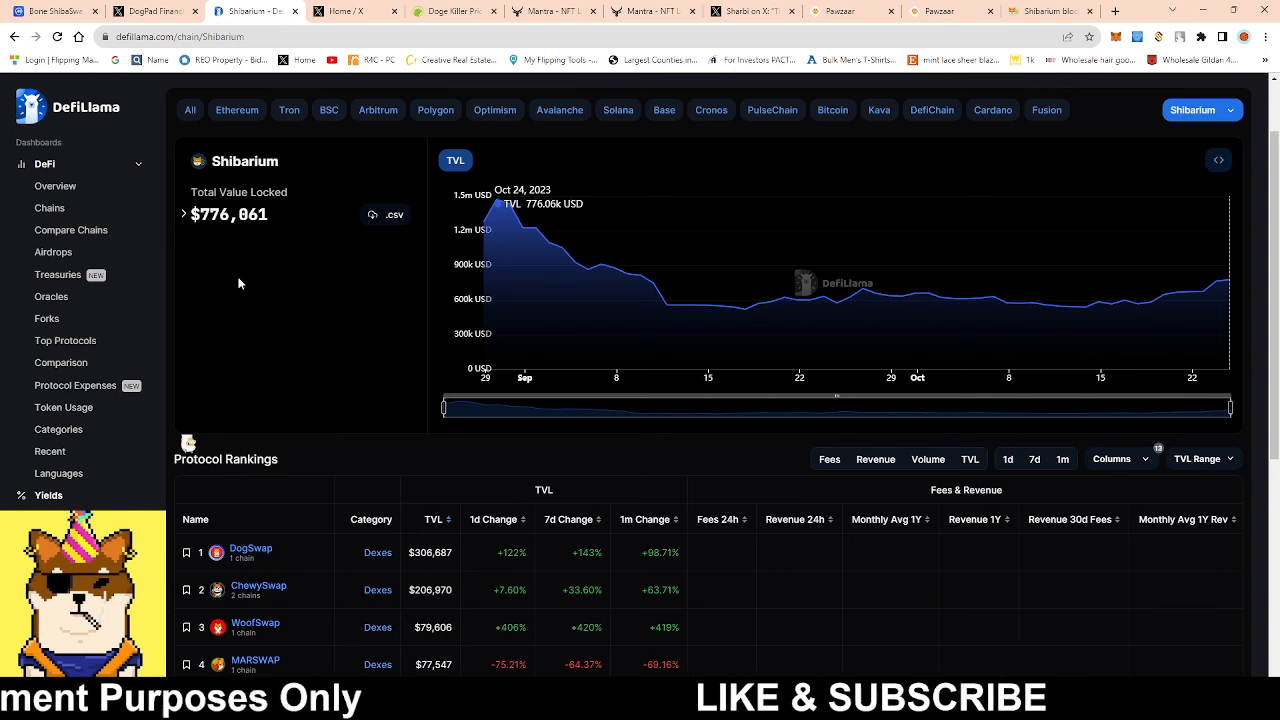
{"action": "mouse_move", "coordinate": [292, 280]}
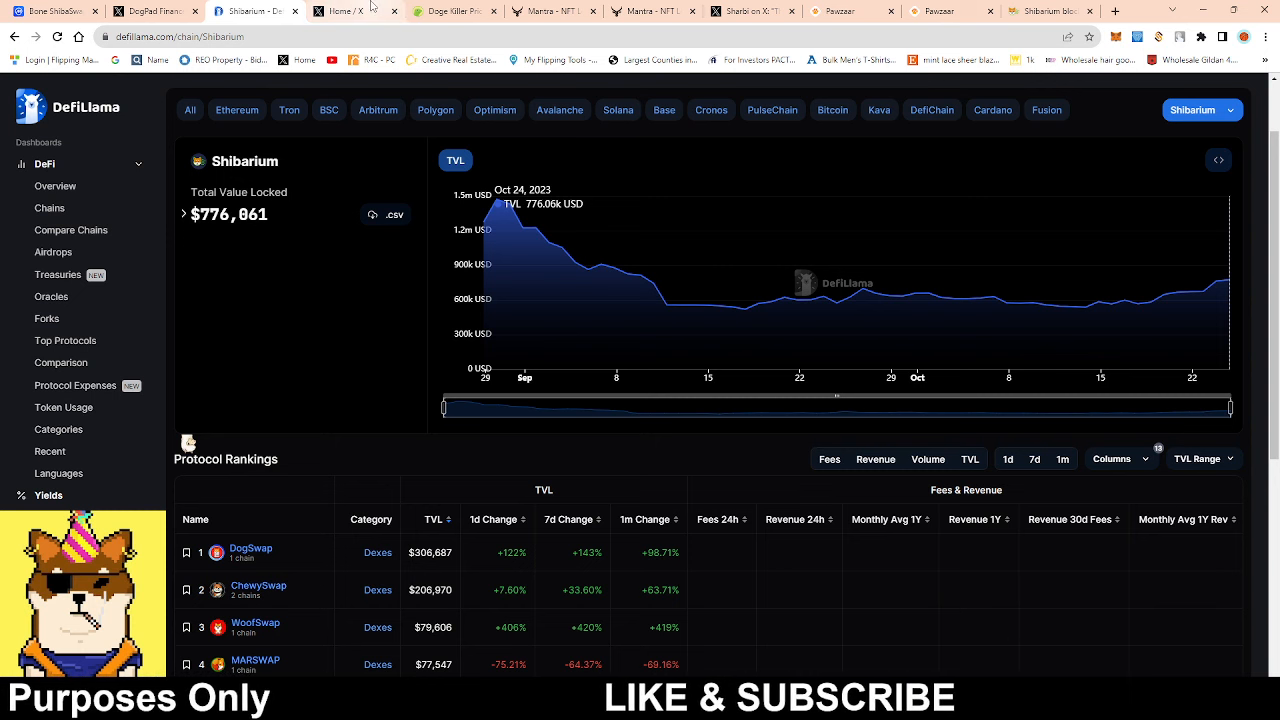
{"action": "left_click", "coordinate": [344, 12]}
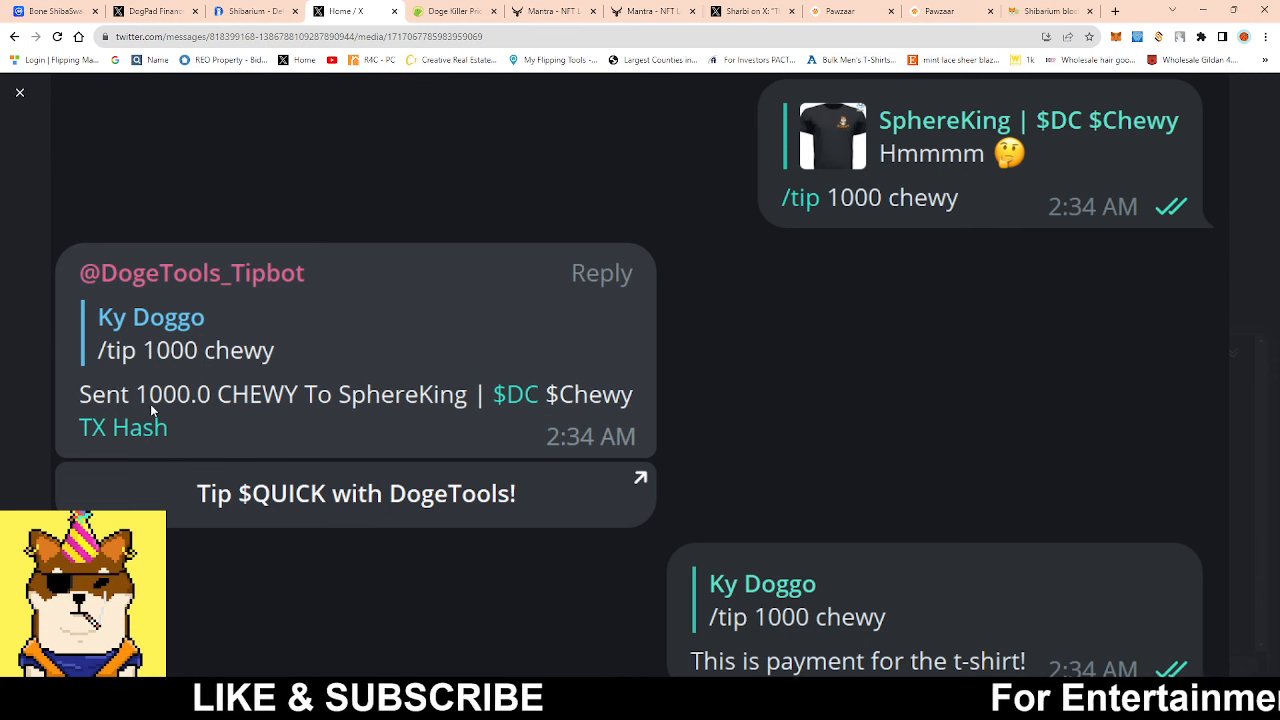
{"action": "mouse_move", "coordinate": [532, 460]}
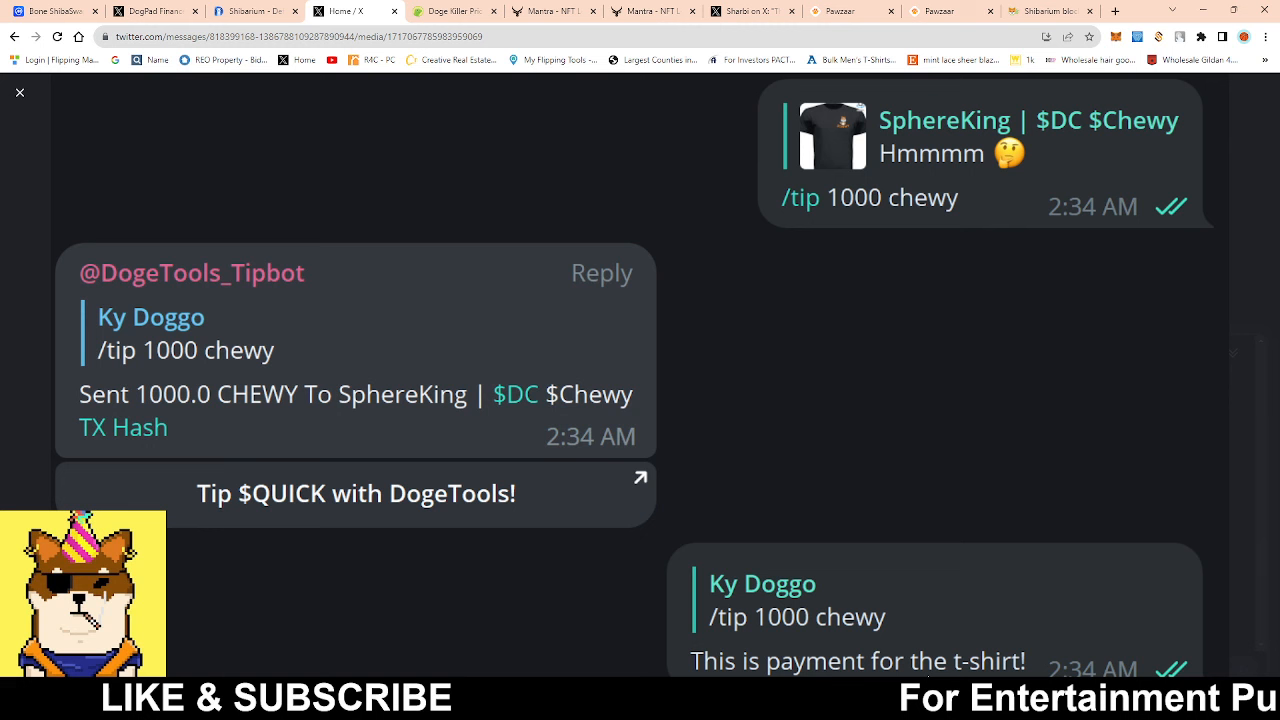
{"action": "mouse_move", "coordinate": [588, 324]}
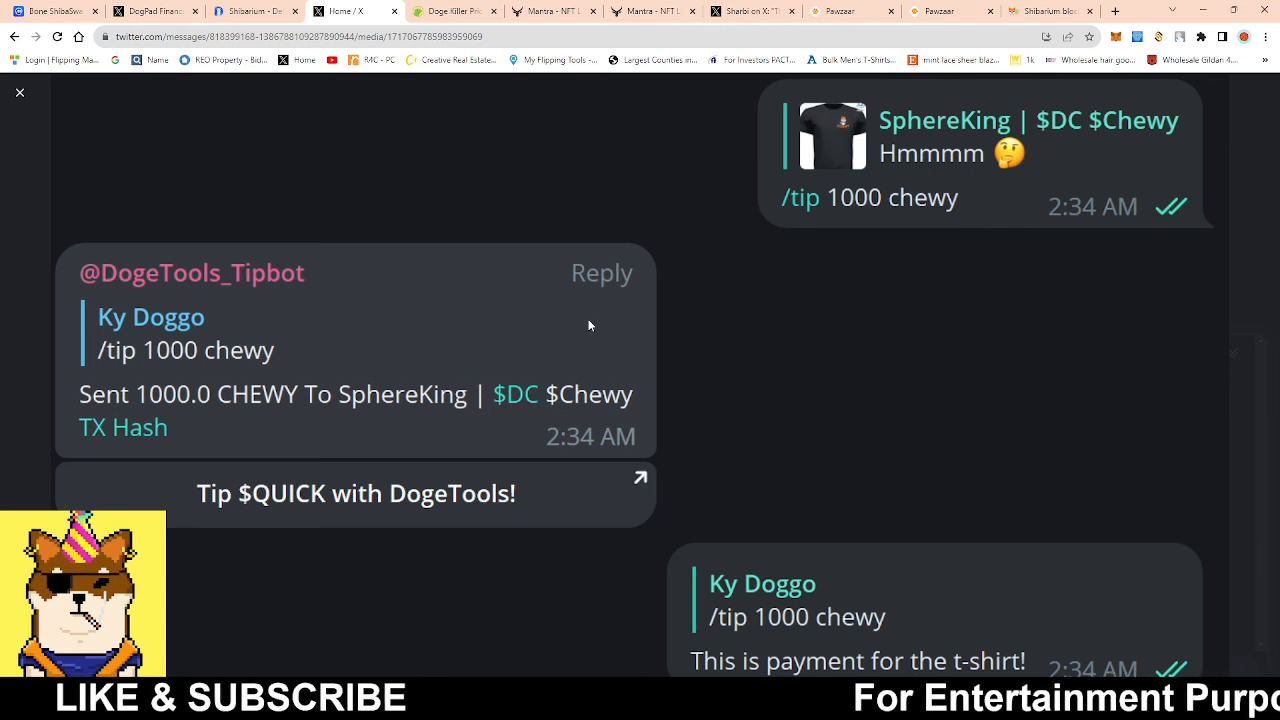
{"action": "mouse_move", "coordinate": [350, 128]}
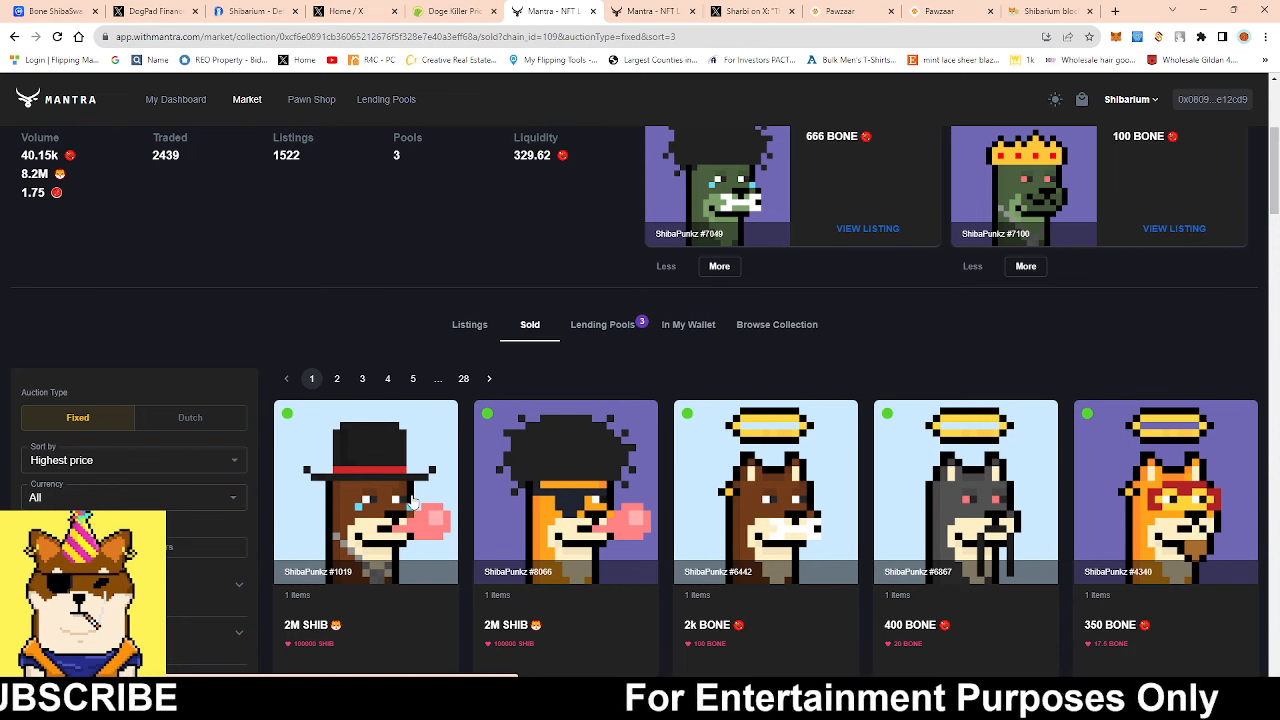
{"action": "mouse_move", "coordinate": [618, 128]}
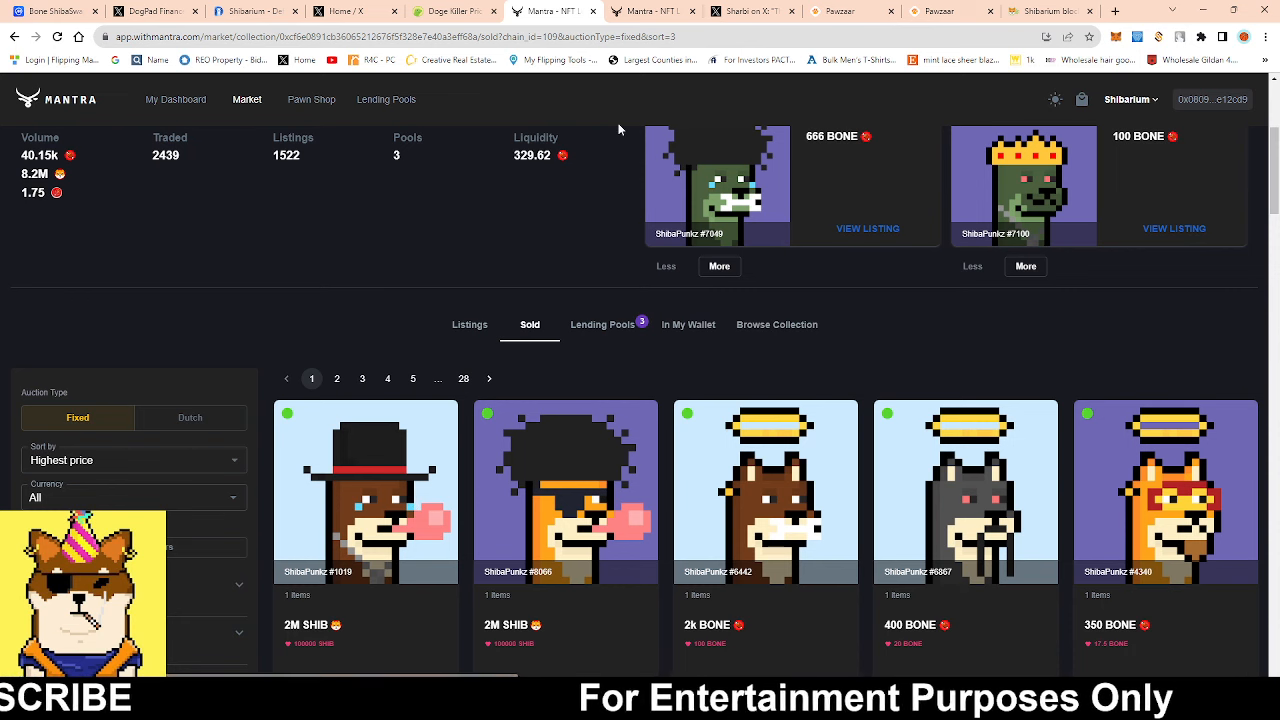
{"action": "mouse_move", "coordinate": [1210, 268]}
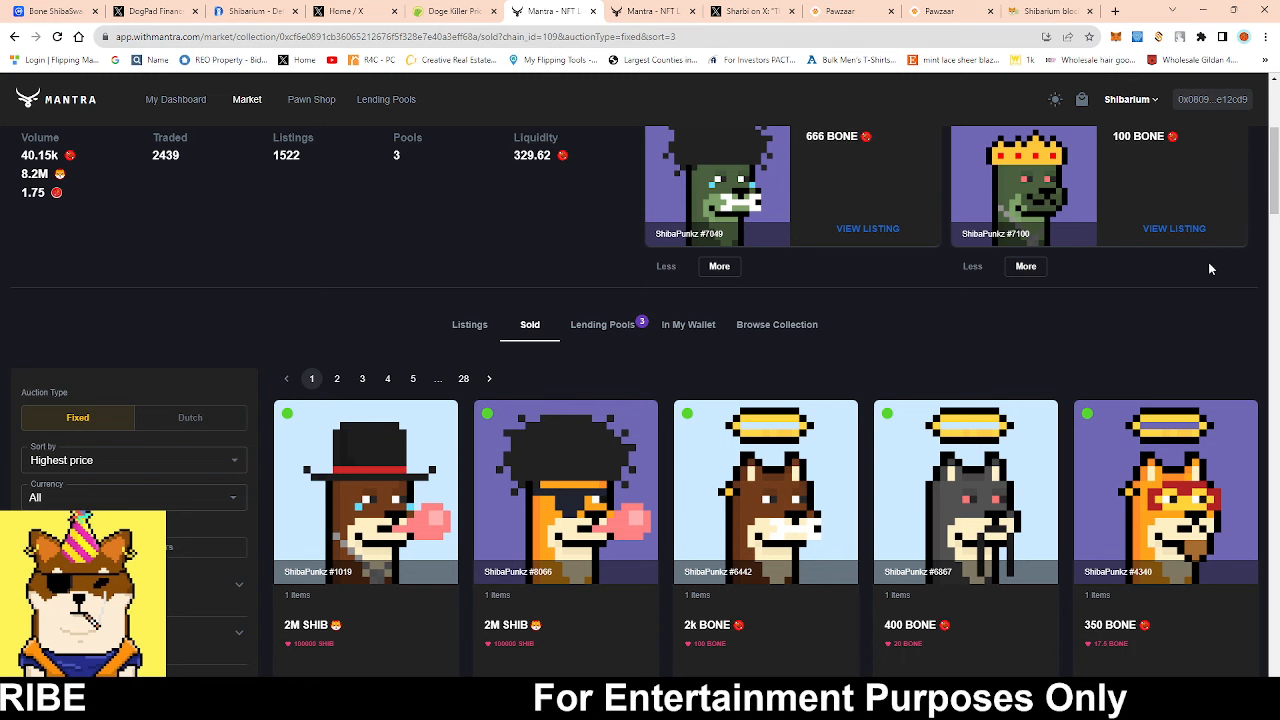
- Scroll through the ShibaPunkz sold items grid on Mantra
{"action": "scroll", "scroll_direction": "down", "scroll_amount": 3}
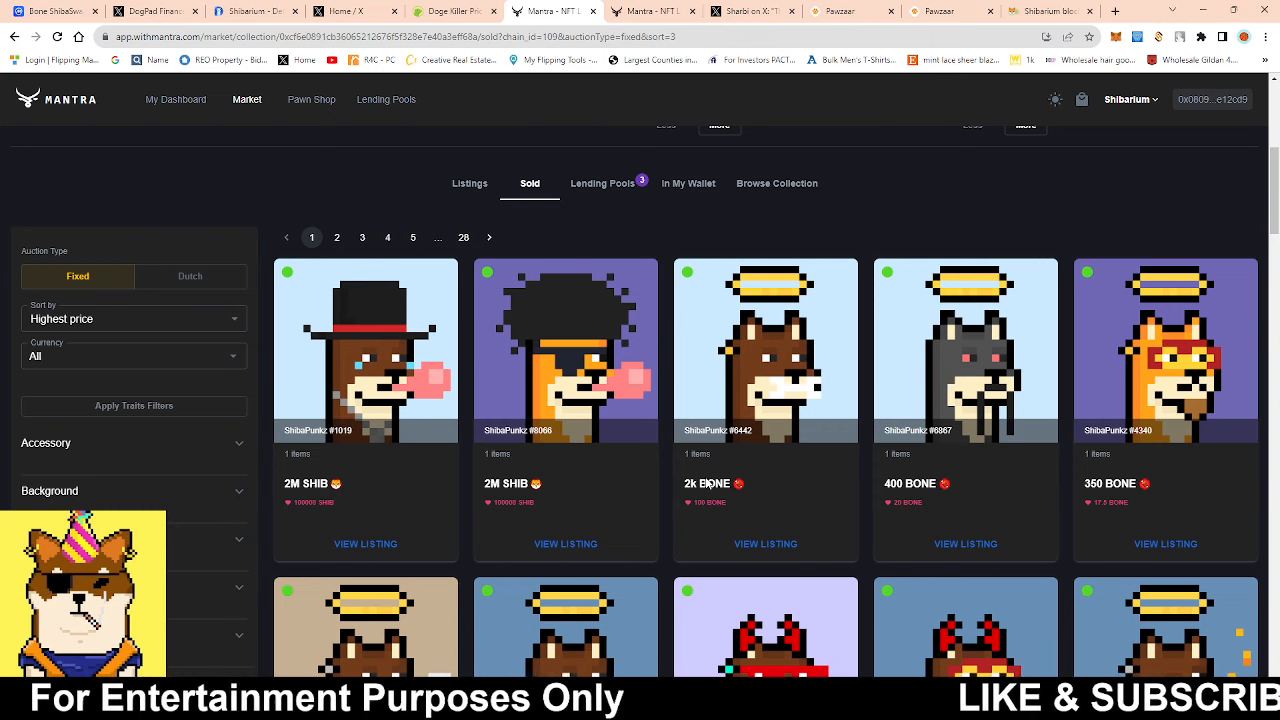
{"action": "mouse_move", "coordinate": [704, 496]}
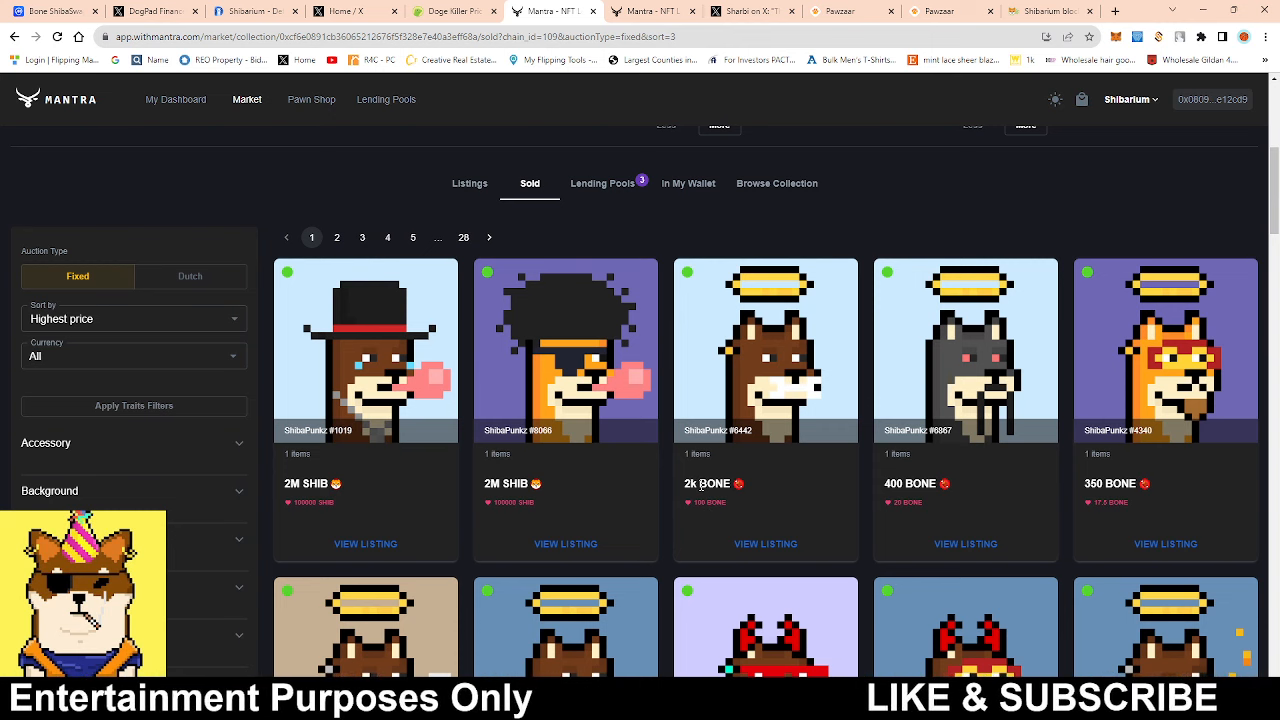
{"action": "mouse_move", "coordinate": [744, 400]}
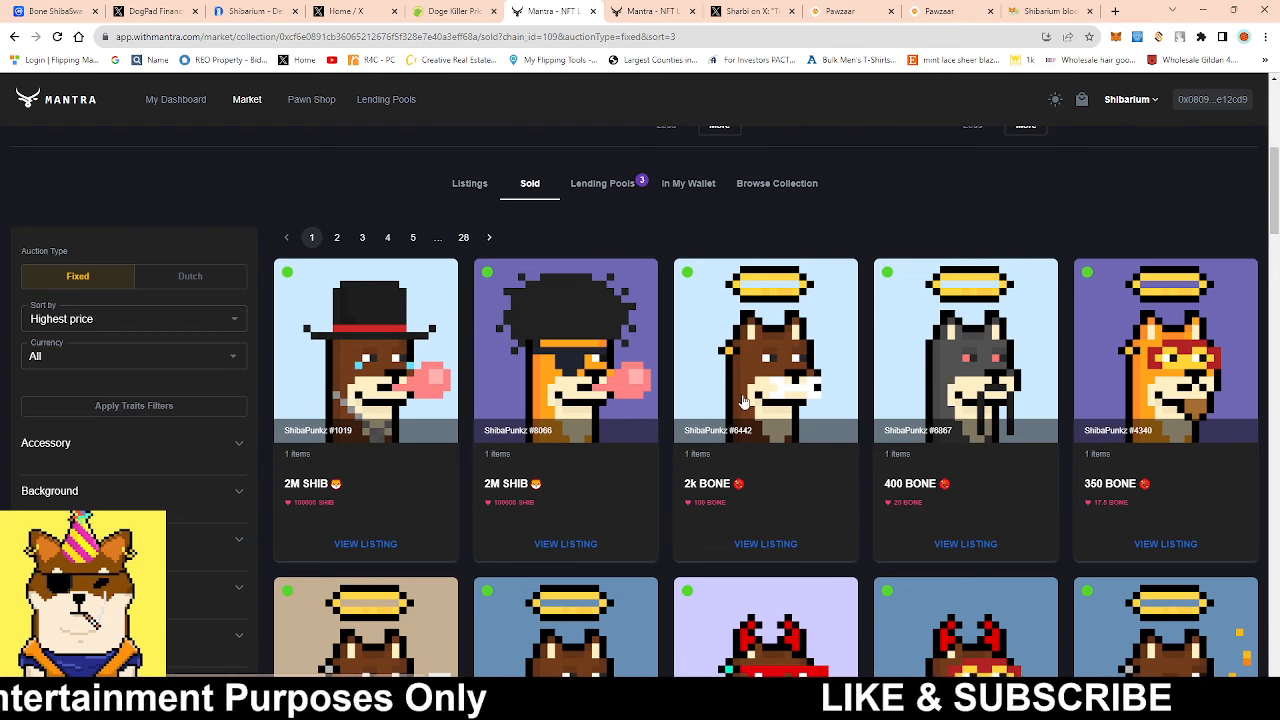
{"action": "mouse_move", "coordinate": [748, 414]}
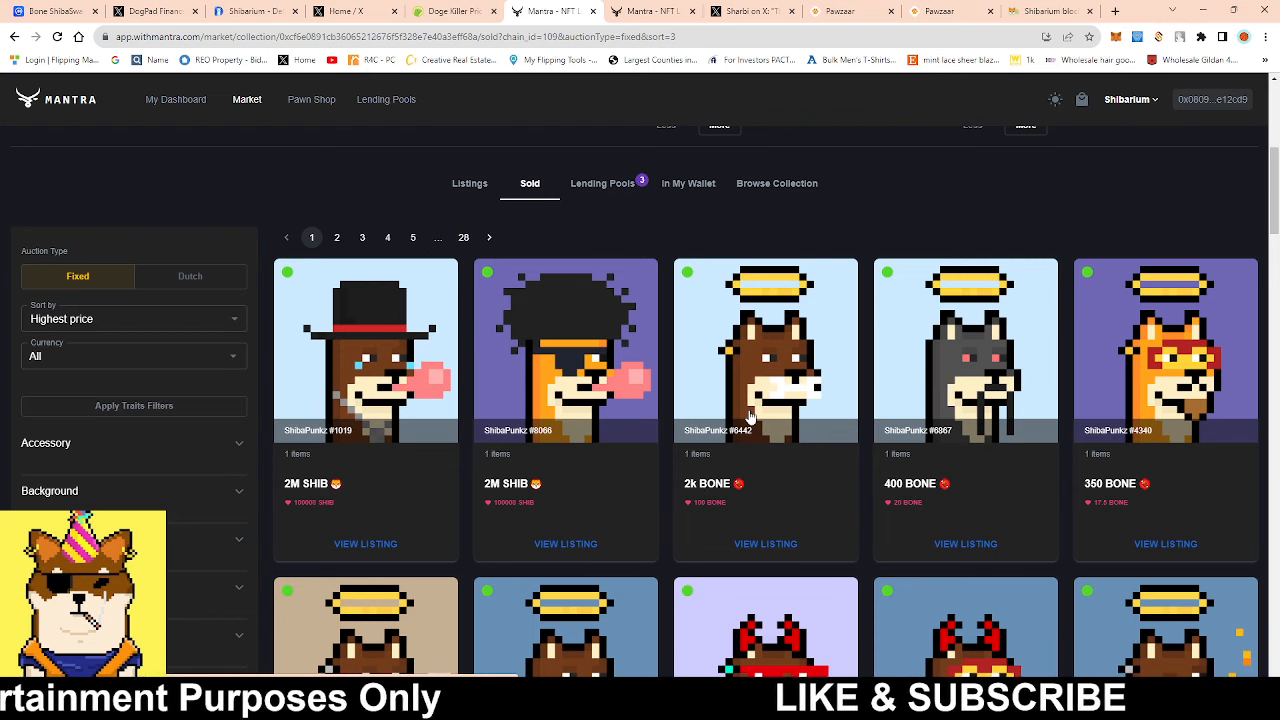
{"action": "mouse_move", "coordinate": [572, 156]}
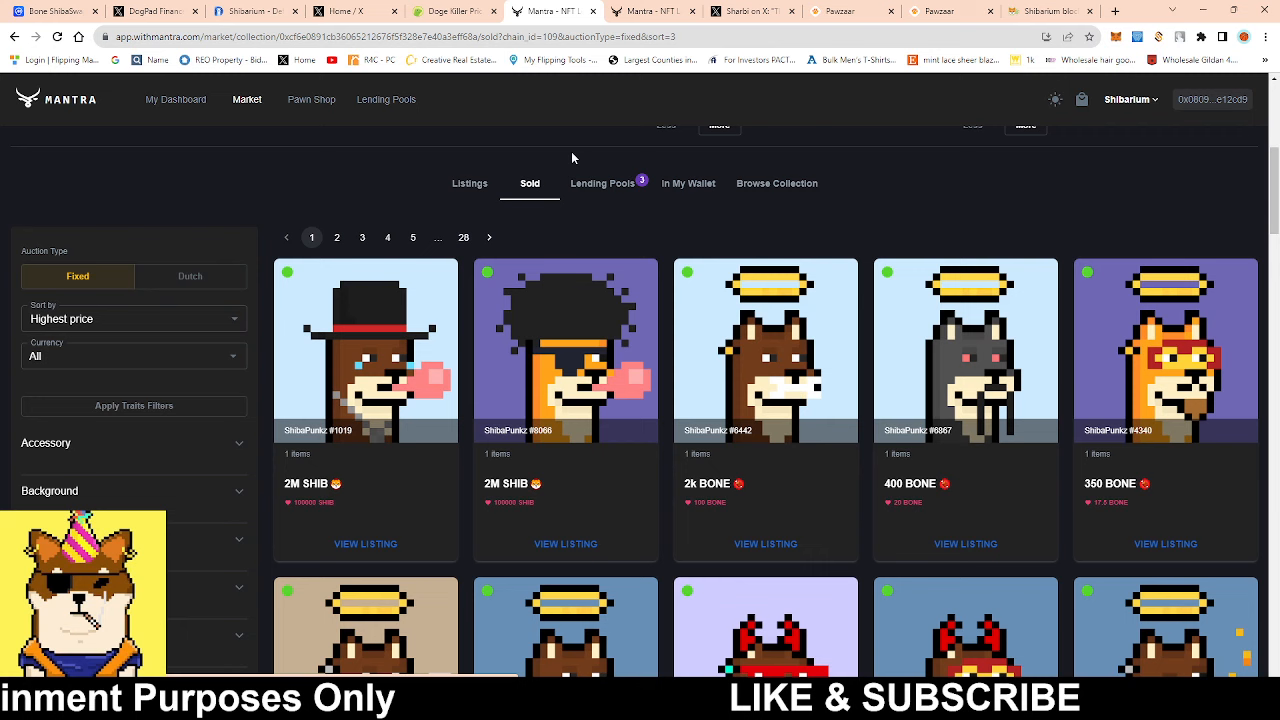
{"action": "mouse_move", "coordinate": [544, 332]}
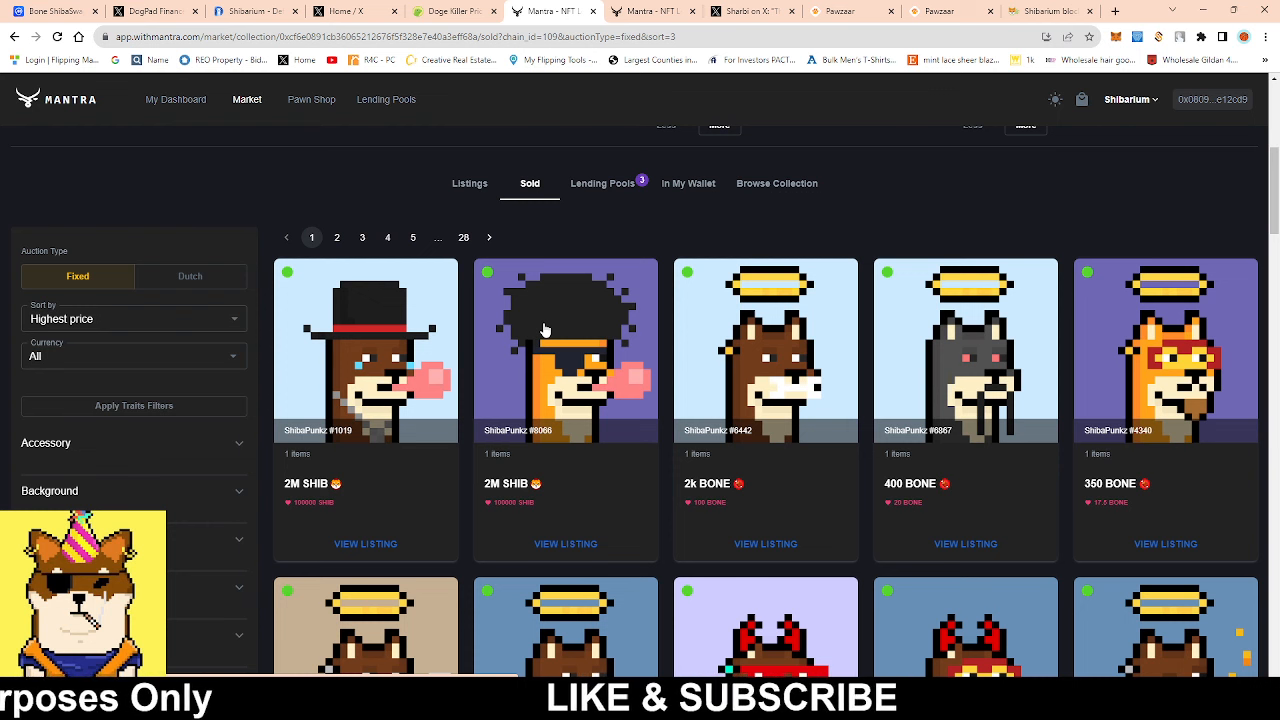
{"action": "mouse_move", "coordinate": [1244, 304]}
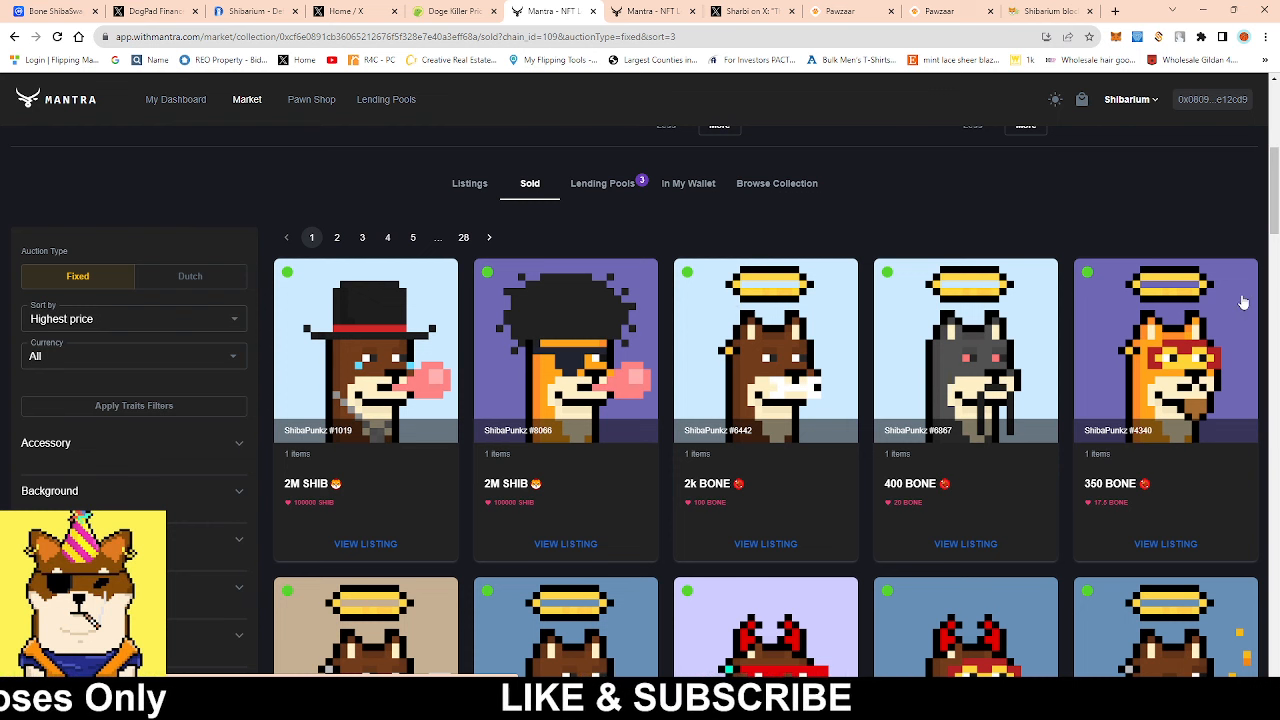
{"action": "mouse_move", "coordinate": [900, 448]}
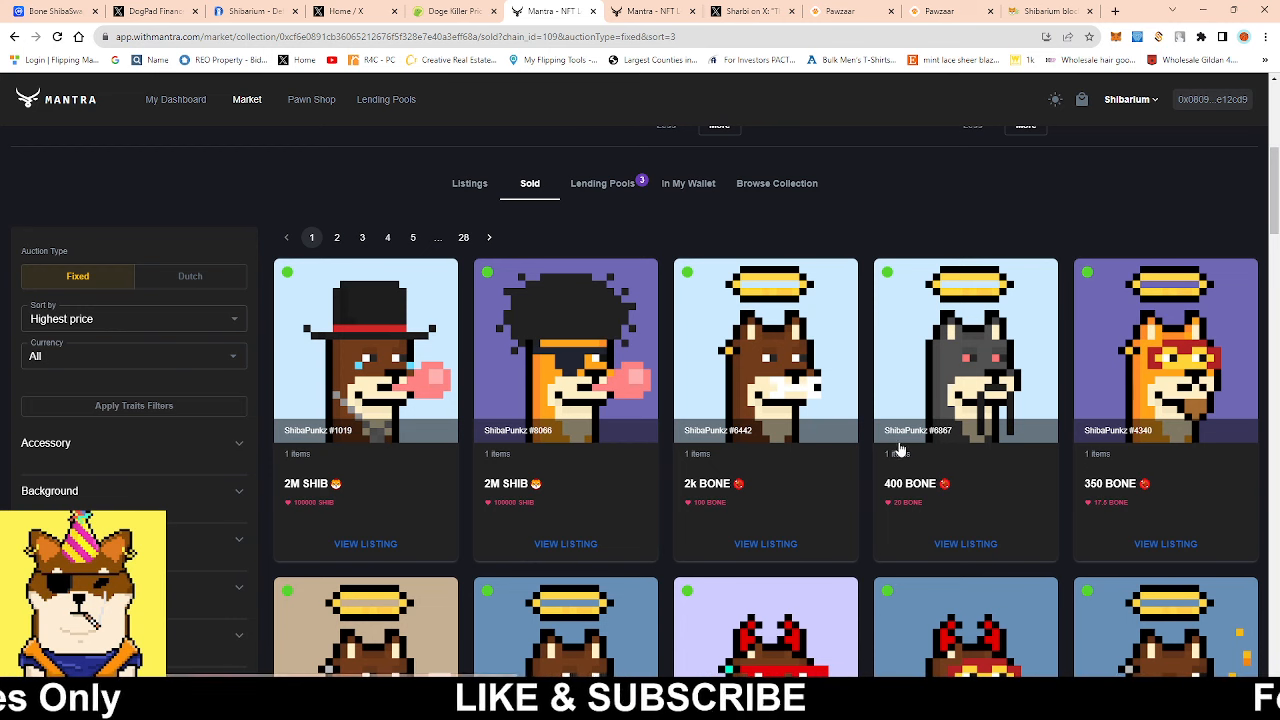
{"action": "scroll", "scroll_direction": "down", "scroll_amount": 3}
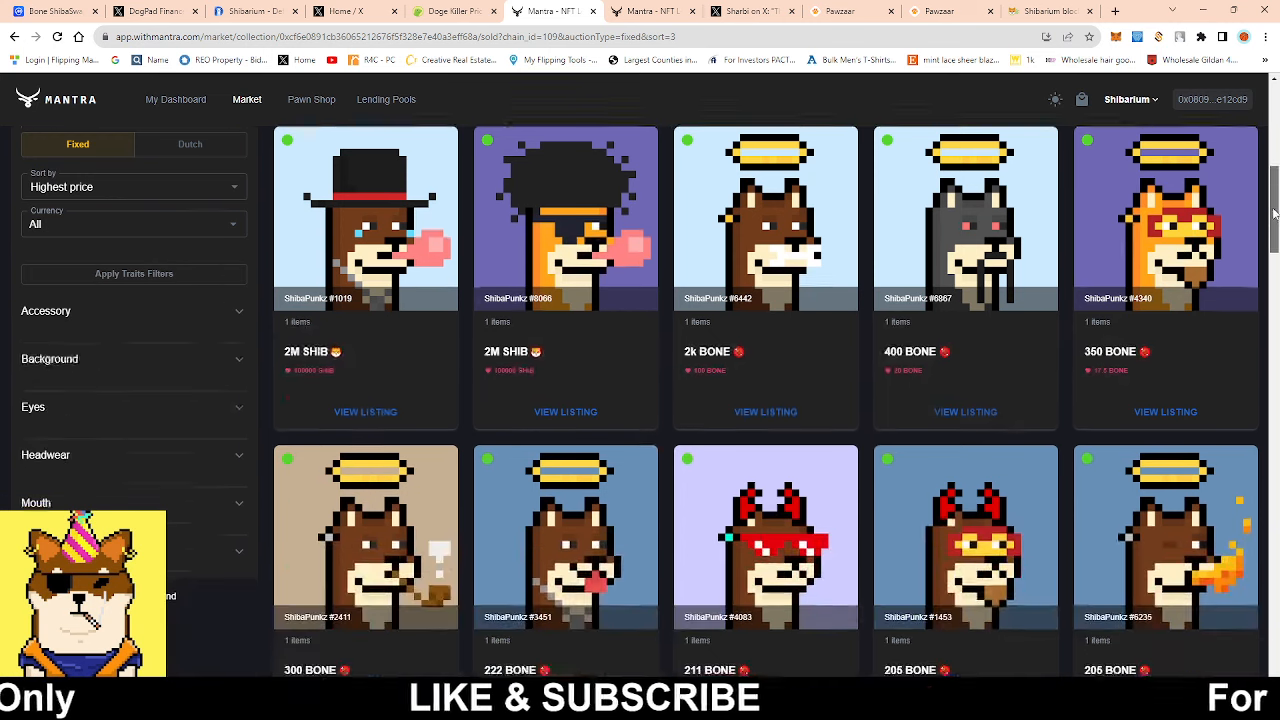
{"action": "scroll", "scroll_direction": "down", "scroll_amount": 3}
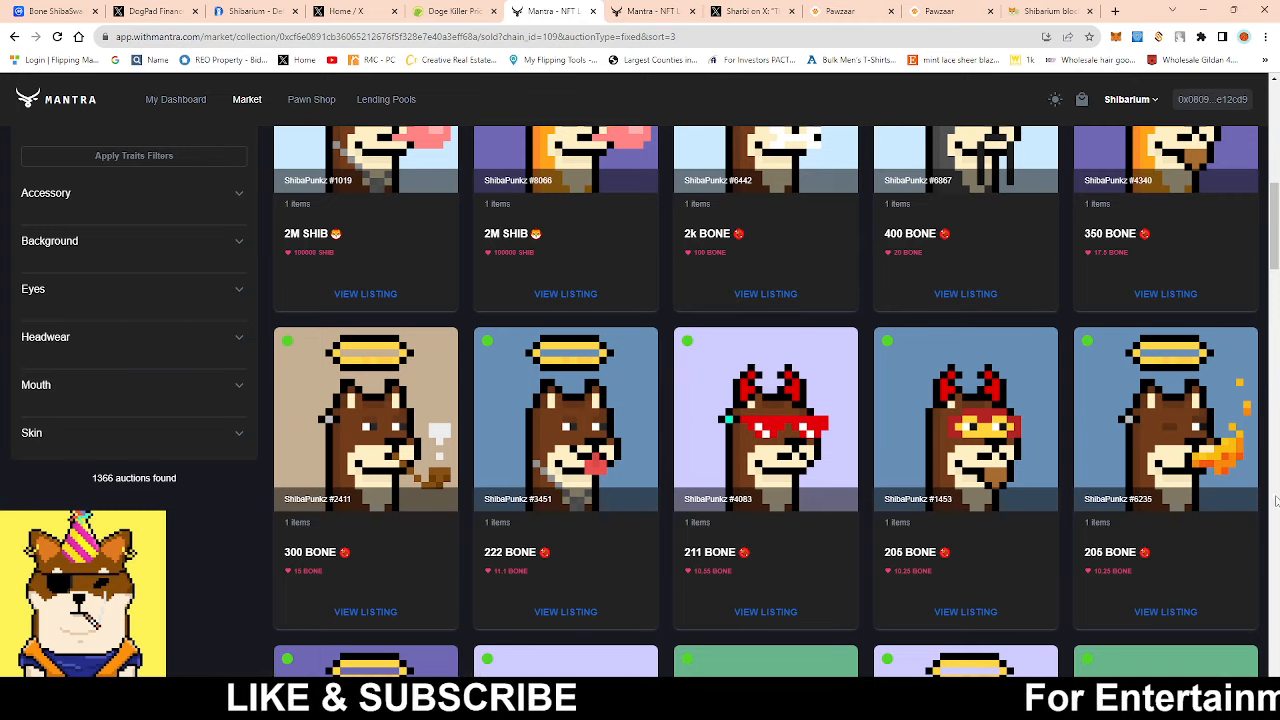
{"action": "scroll", "scroll_direction": "down", "scroll_amount": 3}
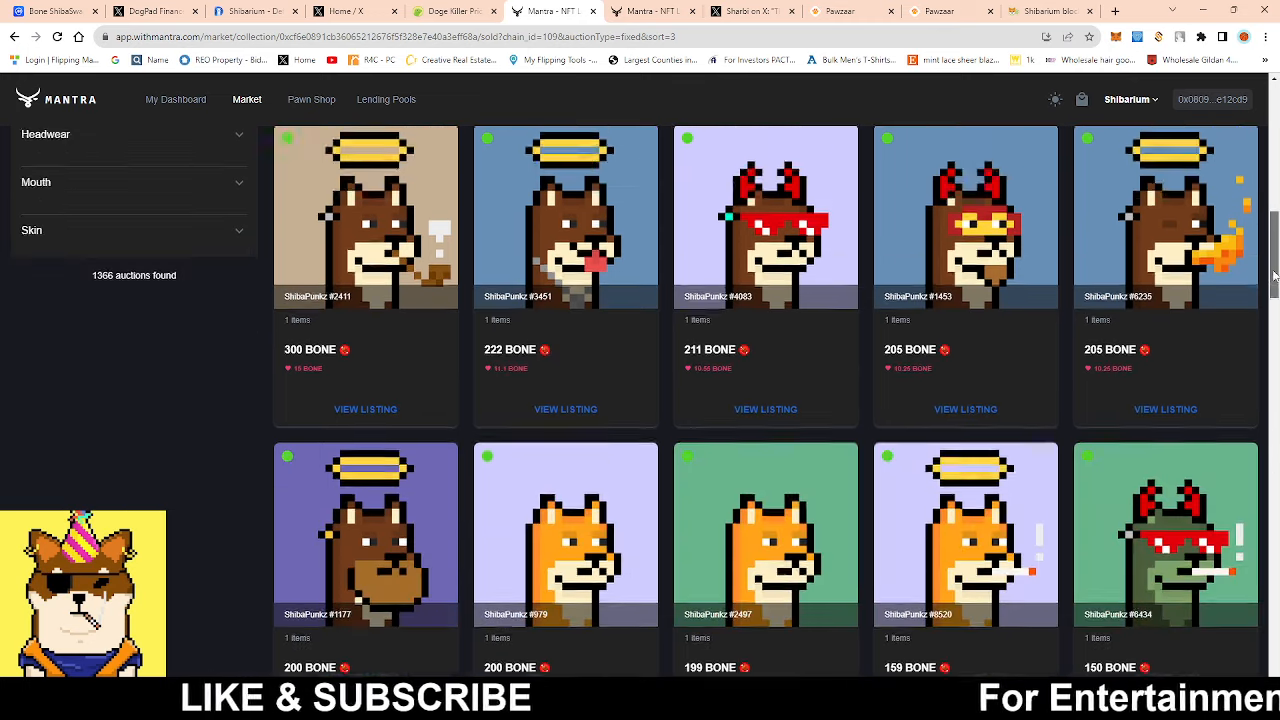
{"action": "scroll", "scroll_direction": "down", "scroll_amount": 3}
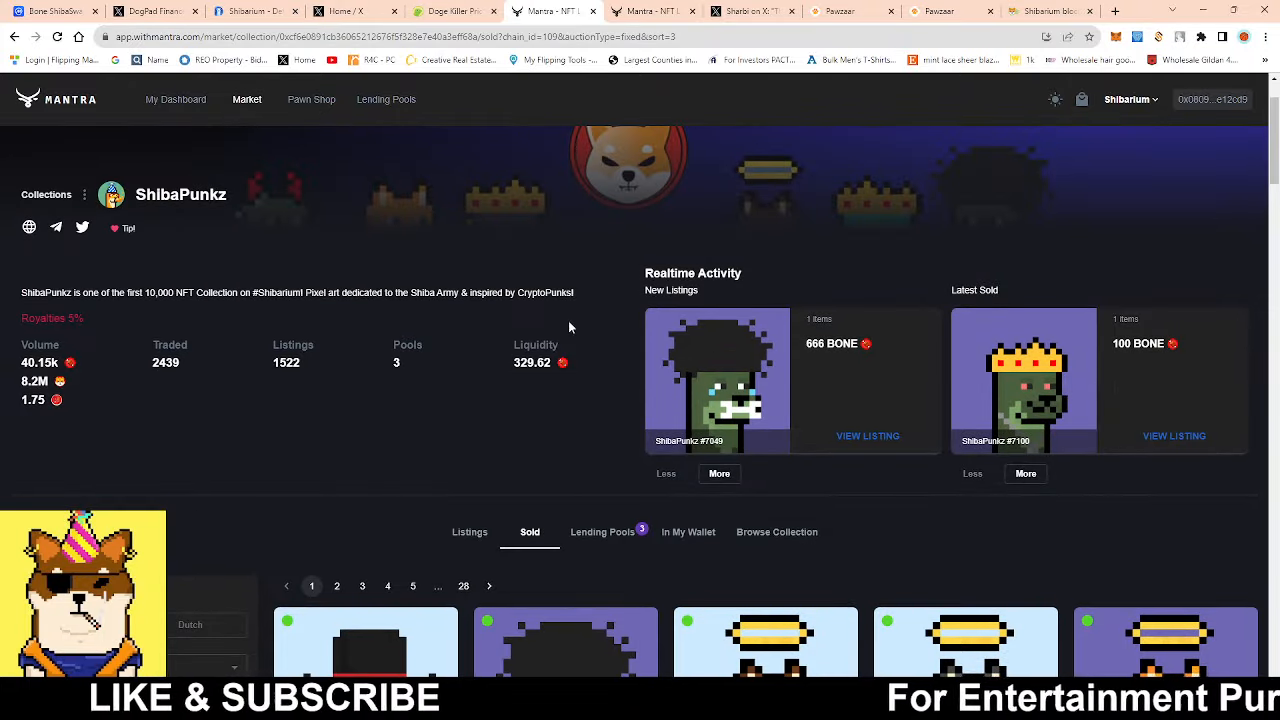
{"action": "mouse_move", "coordinate": [1028, 420]}
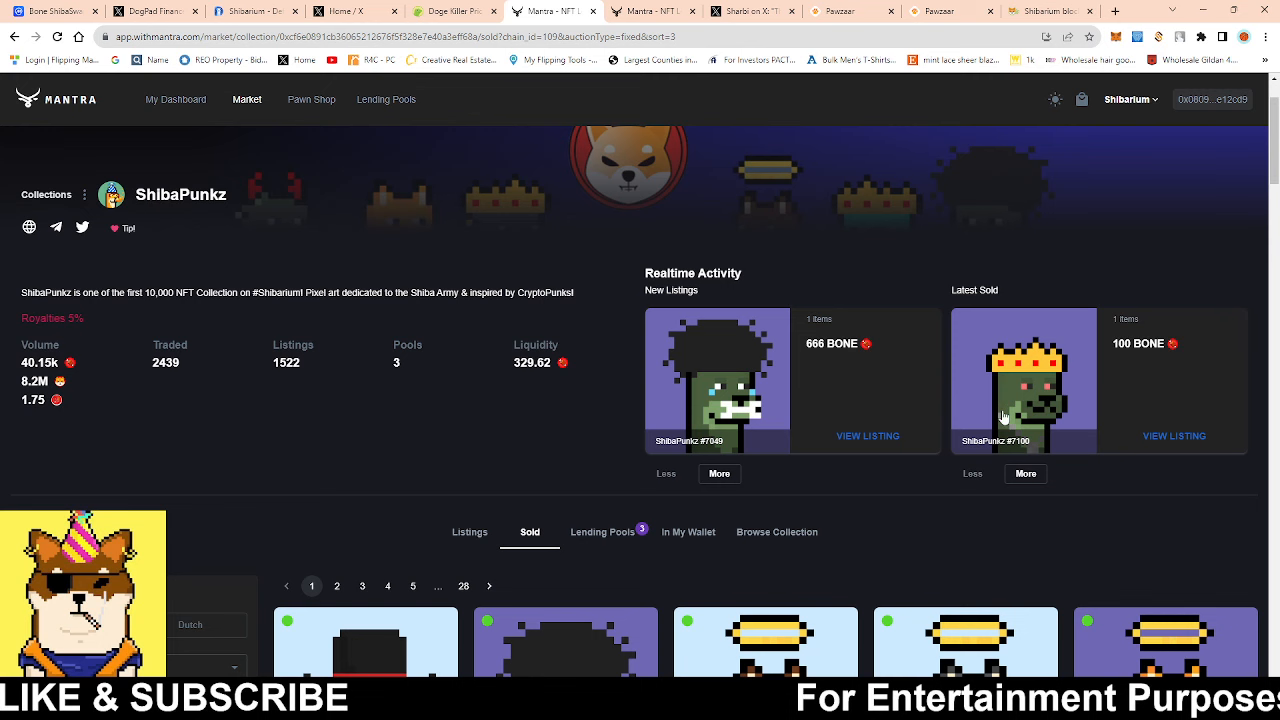
{"action": "mouse_move", "coordinate": [1168, 364]}
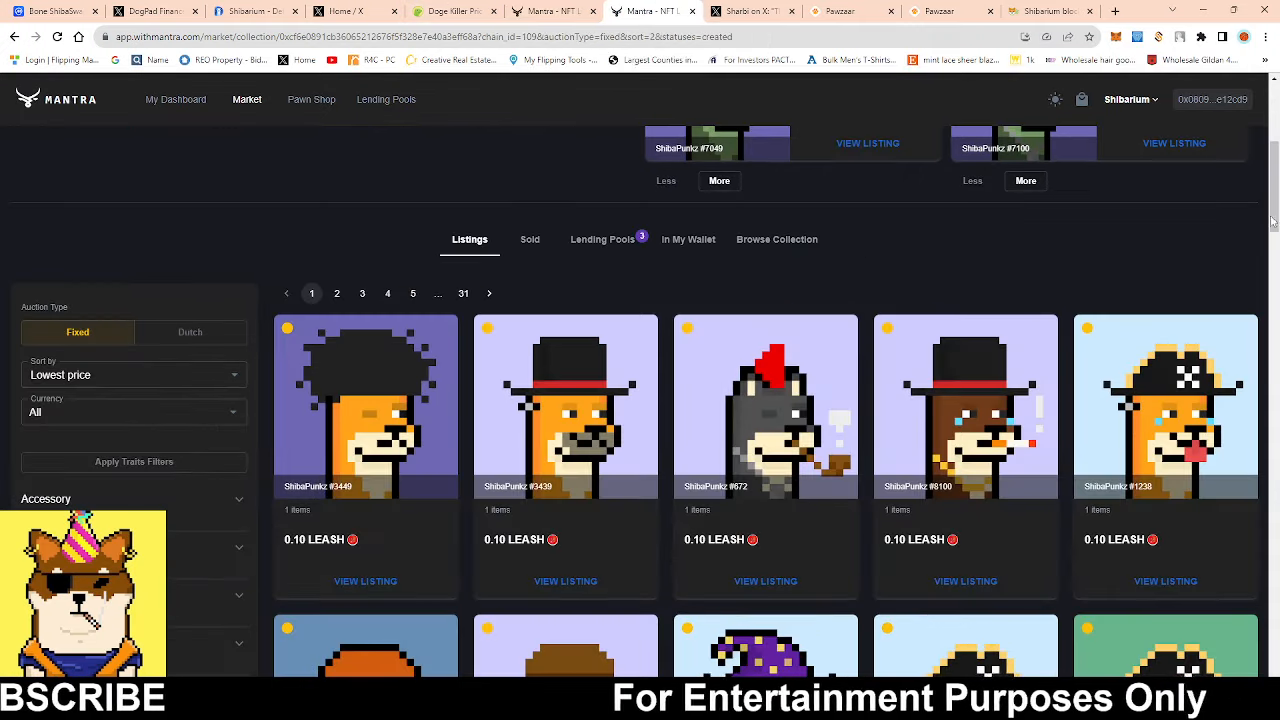
- Browse the LEASH-priced listings down to pagination, then return to the Sold items
{"action": "scroll", "scroll_direction": "down", "scroll_amount": 3}
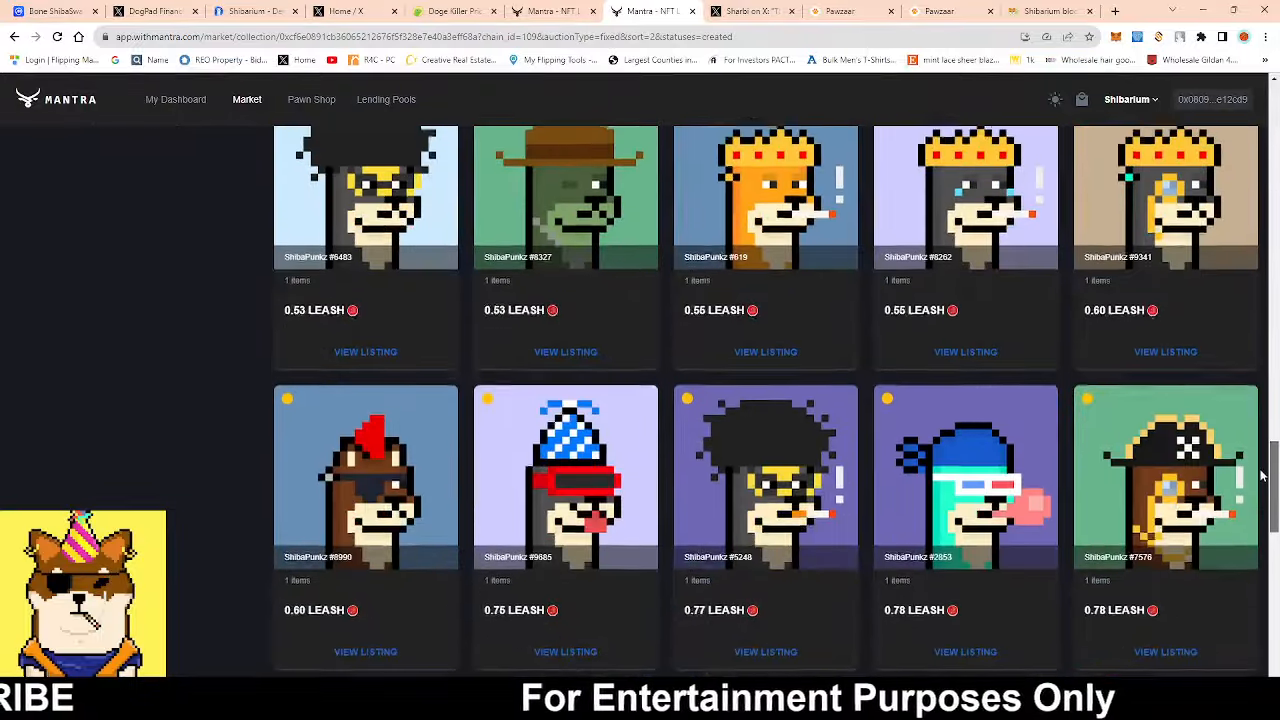
{"action": "scroll", "scroll_direction": "down", "scroll_amount": 3}
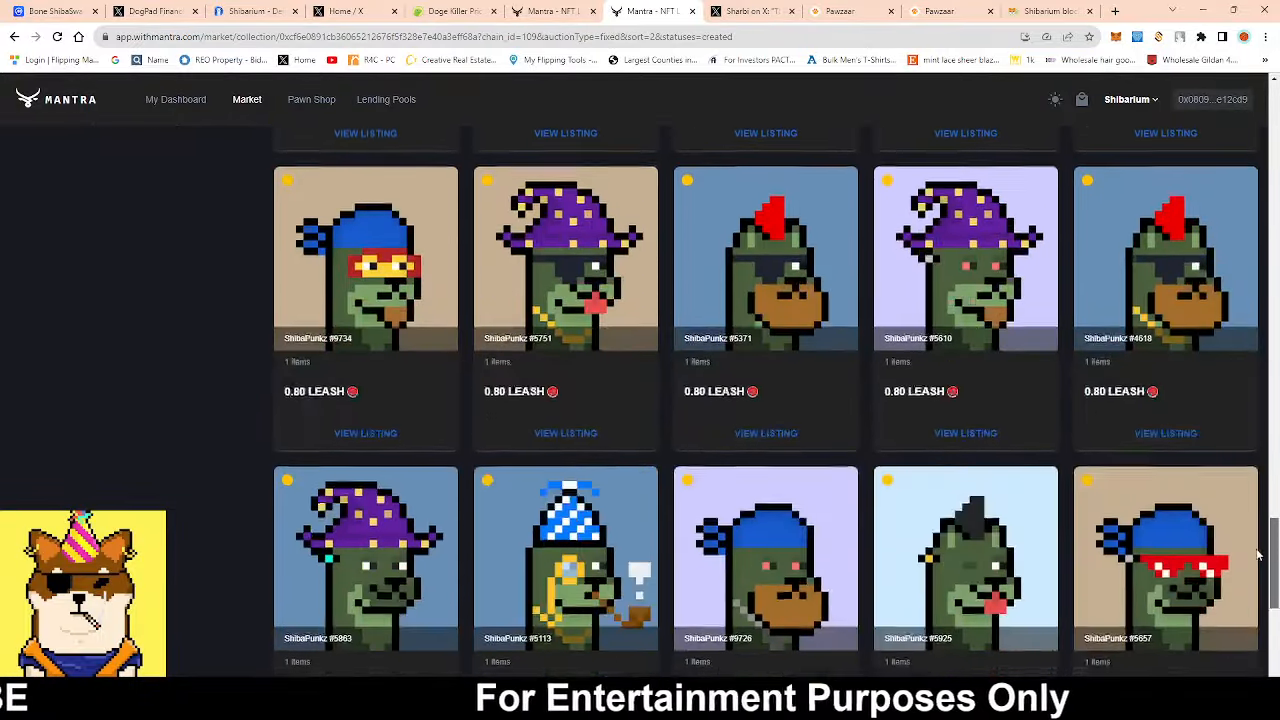
{"action": "scroll", "scroll_direction": "down", "scroll_amount": 3}
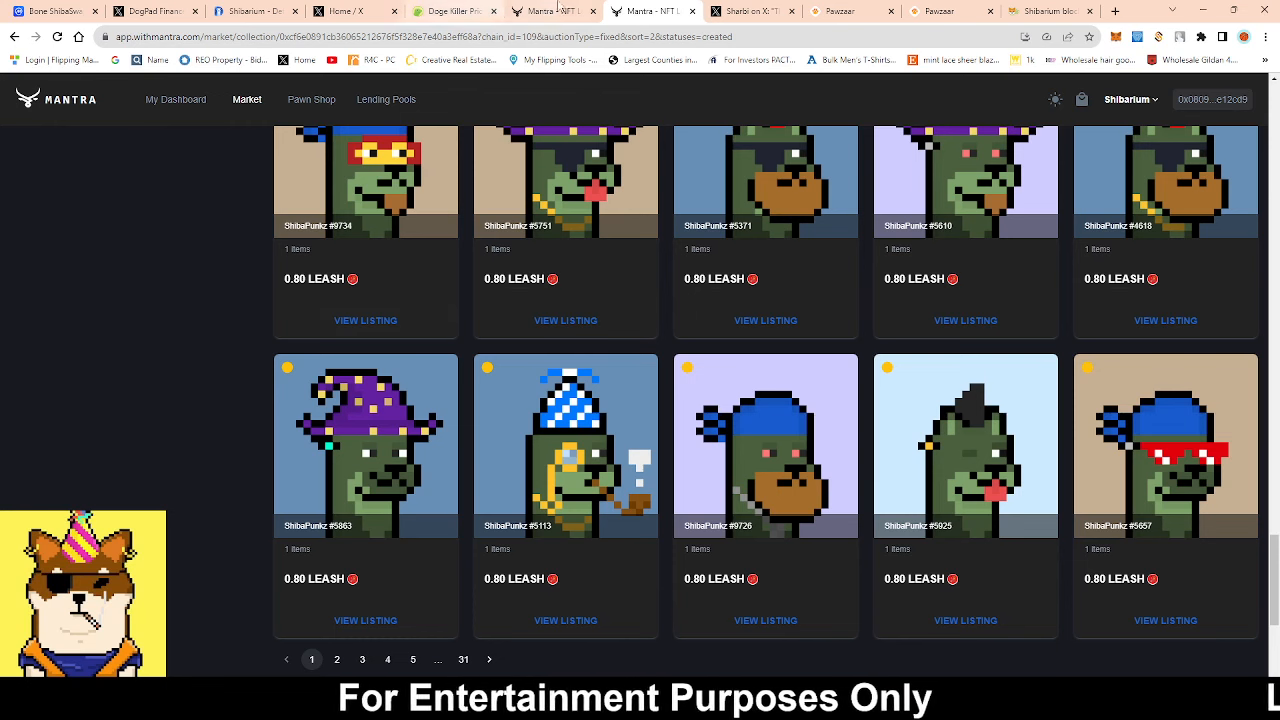
{"action": "left_click", "coordinate": [450, 12]}
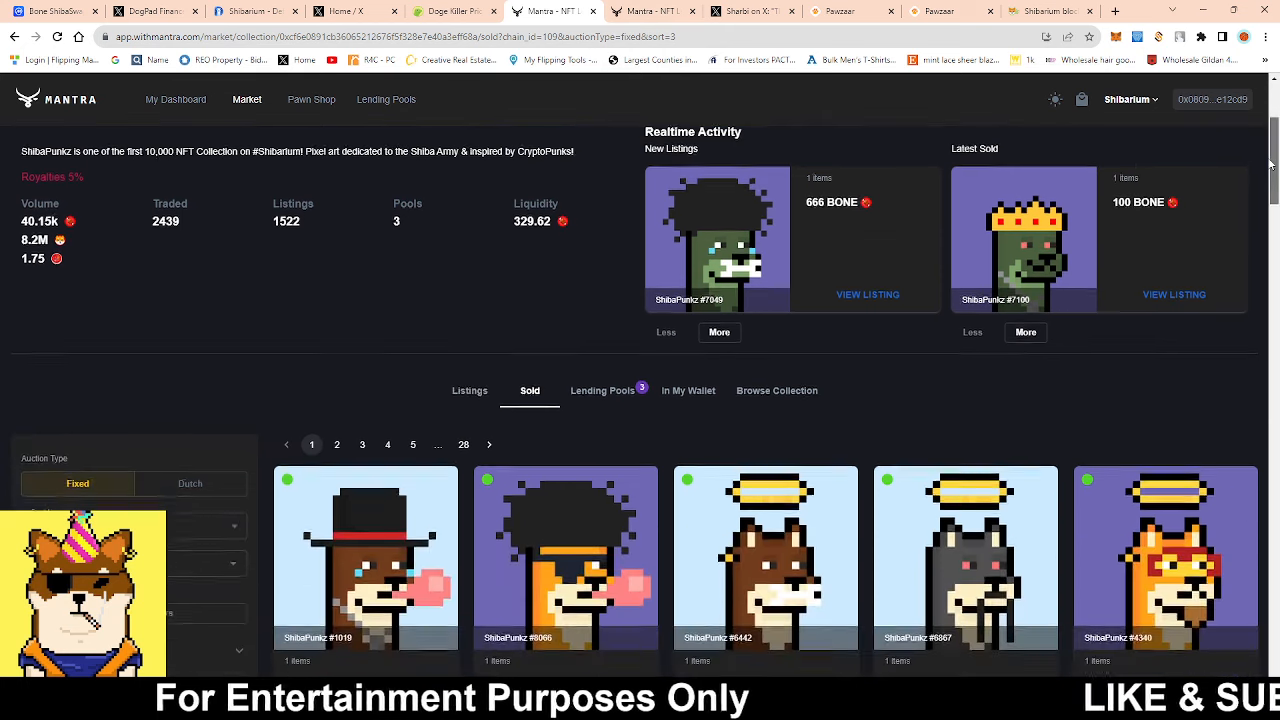
- Scroll through ShibaPunkz sales sorted highest first, then switch to Sharbi's launch post
{"action": "scroll", "scroll_direction": "down", "scroll_amount": 3}
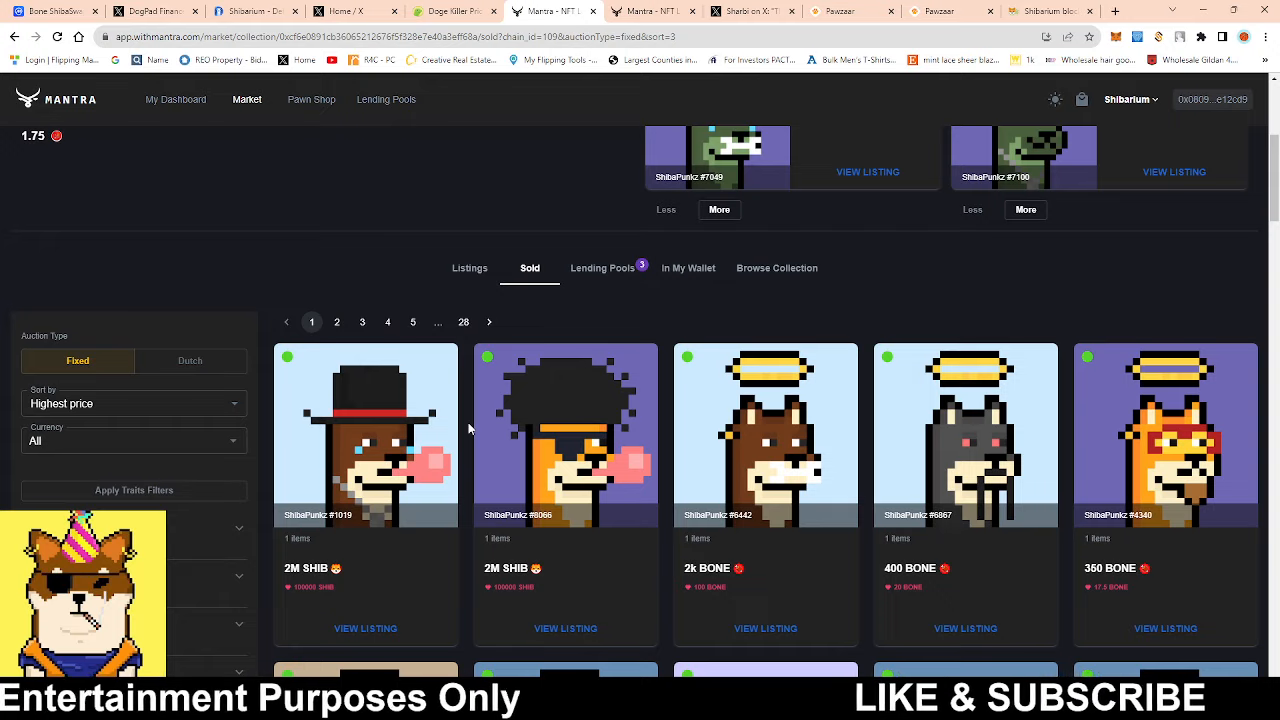
{"action": "mouse_move", "coordinate": [1240, 212]}
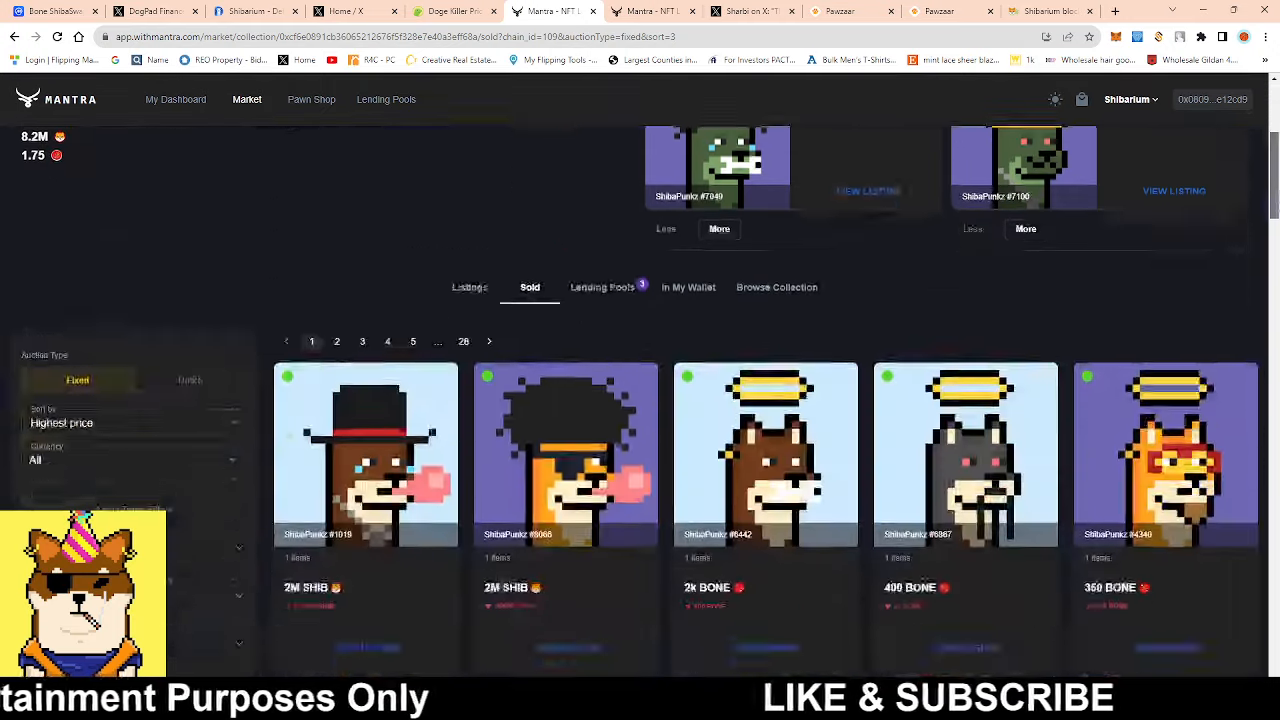
{"action": "scroll", "scroll_direction": "down", "scroll_amount": 3}
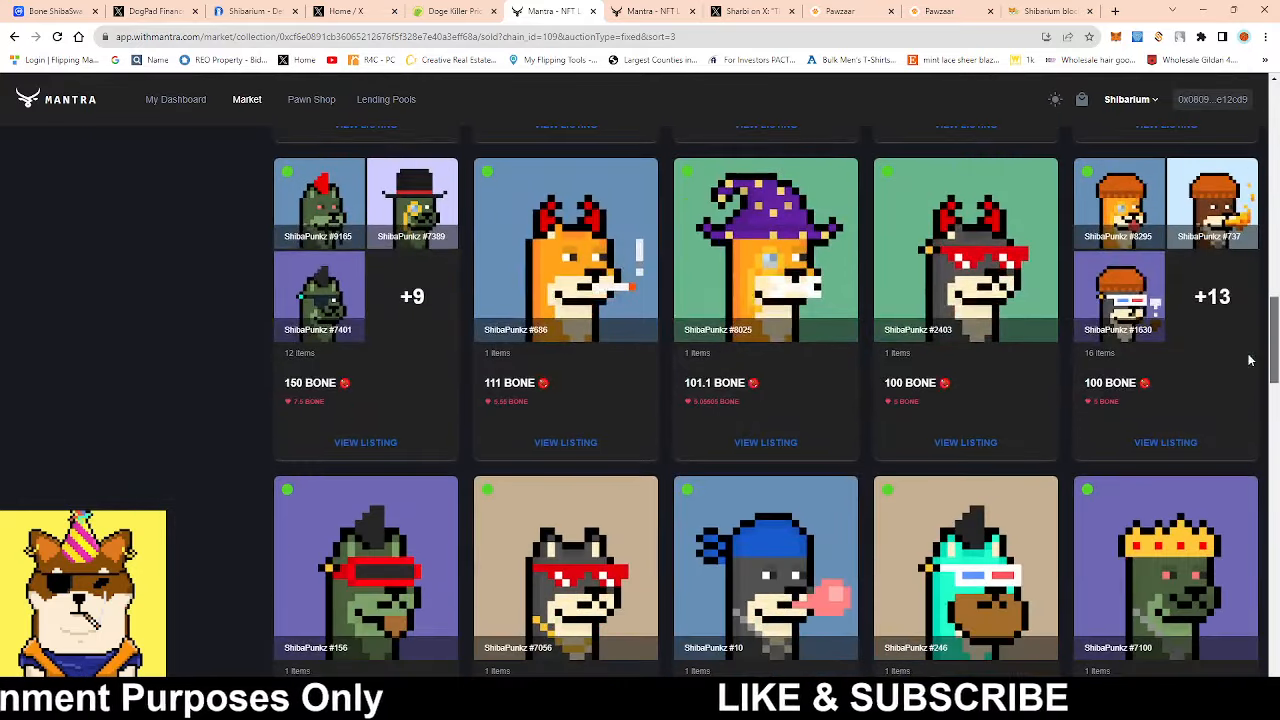
{"action": "scroll", "scroll_direction": "down", "scroll_amount": 3}
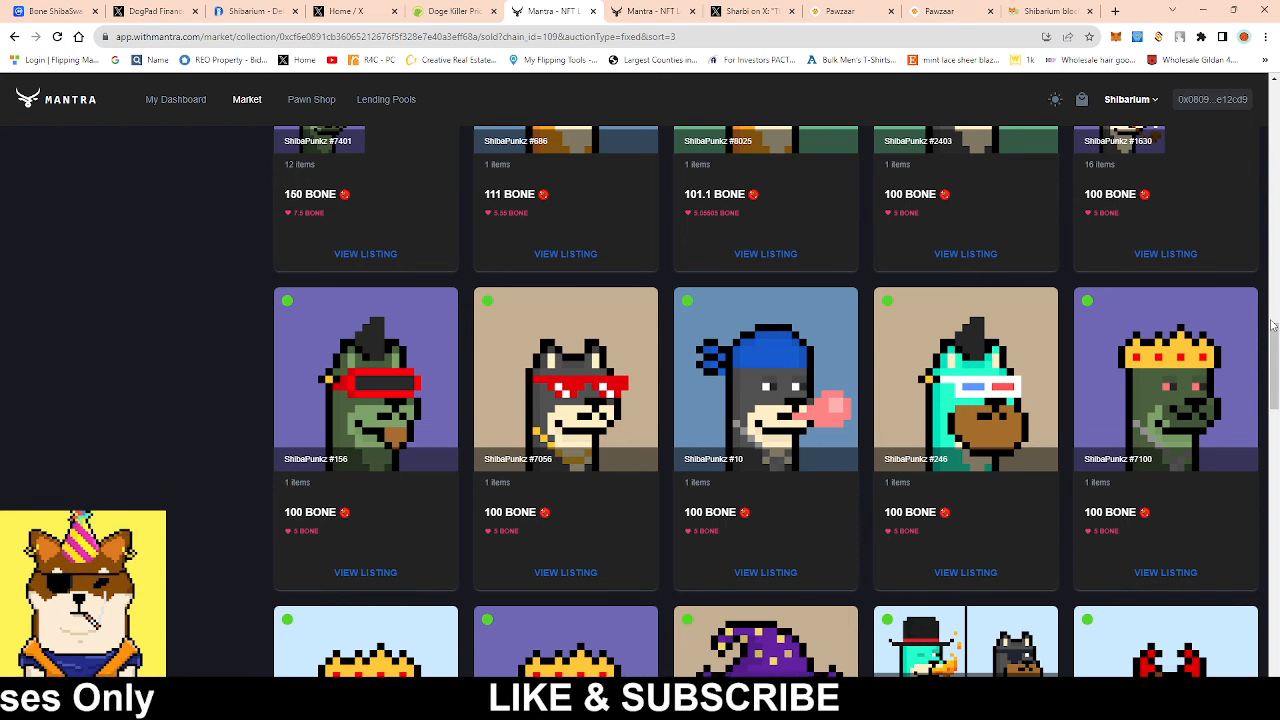
{"action": "mouse_move", "coordinate": [476, 324]}
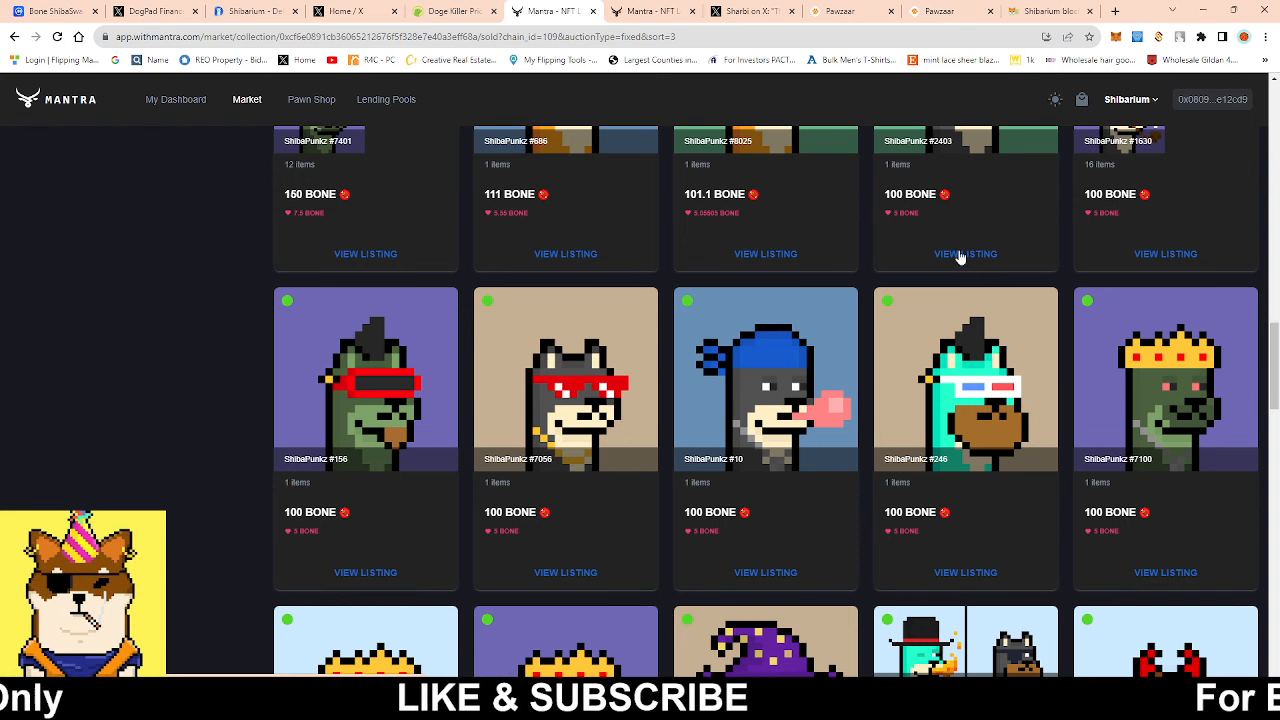
{"action": "scroll", "scroll_direction": "down", "scroll_amount": 3}
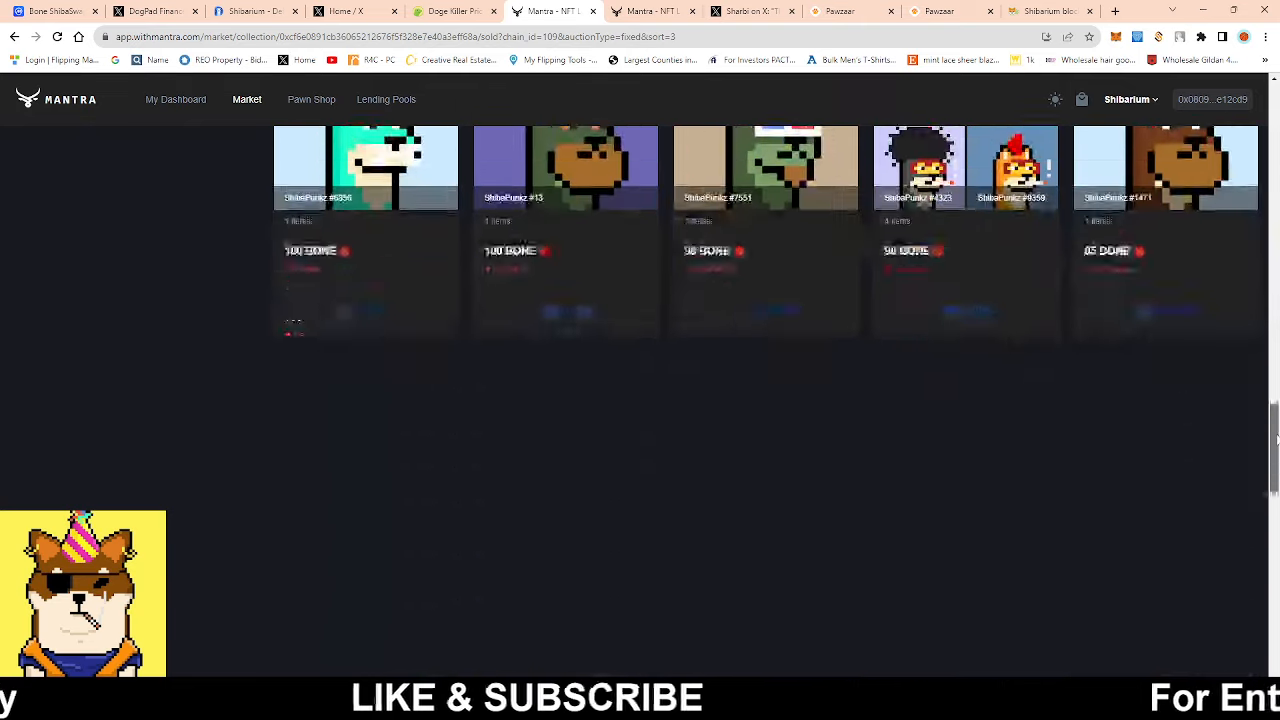
{"action": "scroll", "scroll_direction": "up", "scroll_amount": 3}
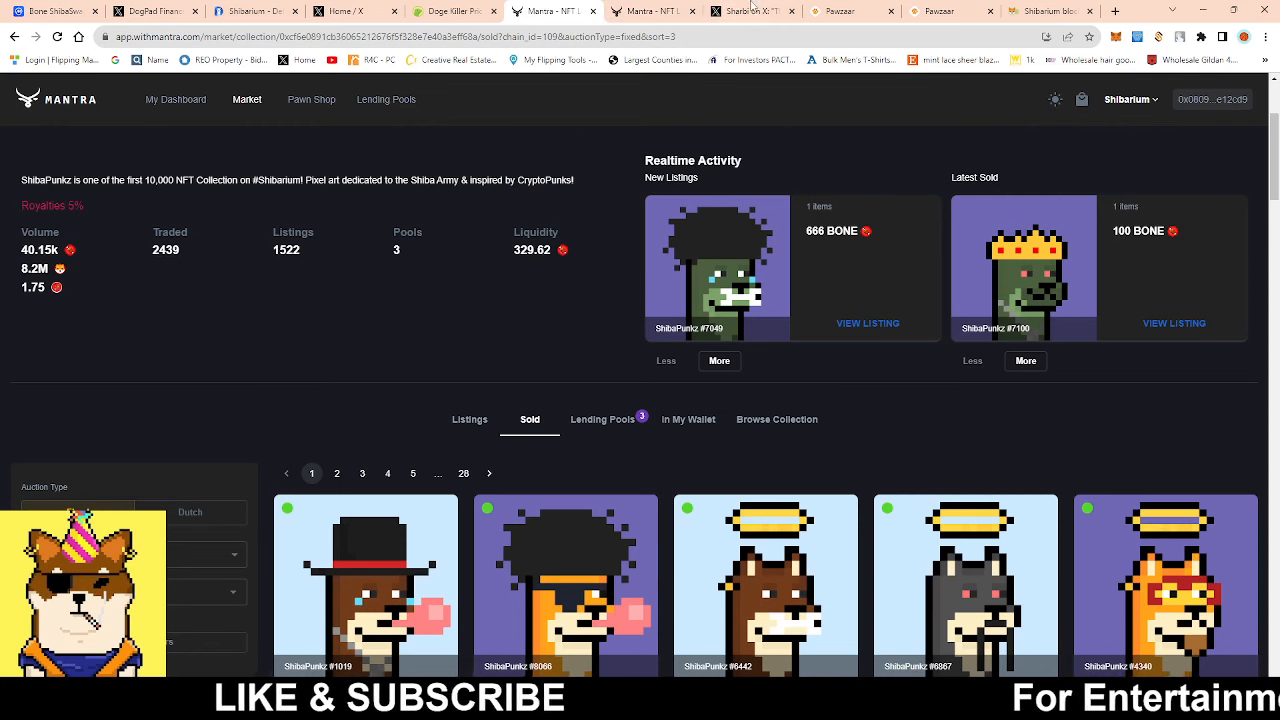
{"action": "left_click", "coordinate": [750, 12]}
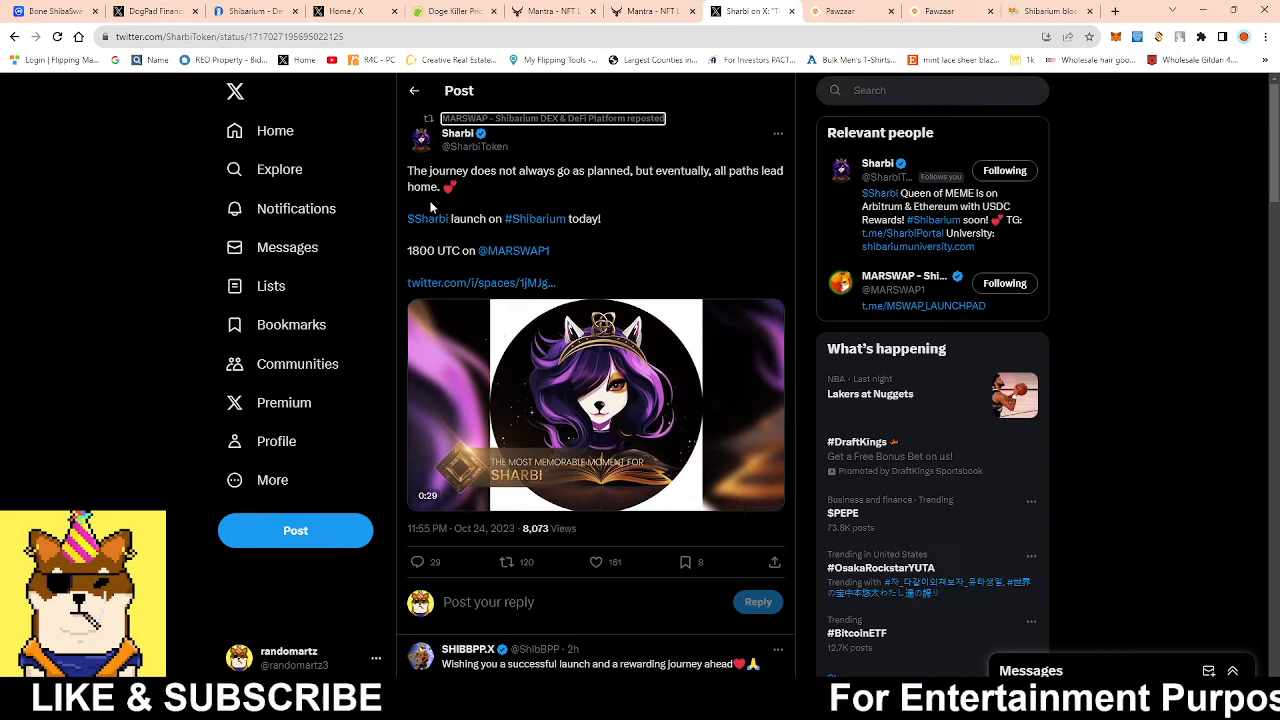
- View the Sharbi launch tweet and its video, then switch to Pawzaar's top collections
{"action": "left_click", "coordinate": [596, 404]}
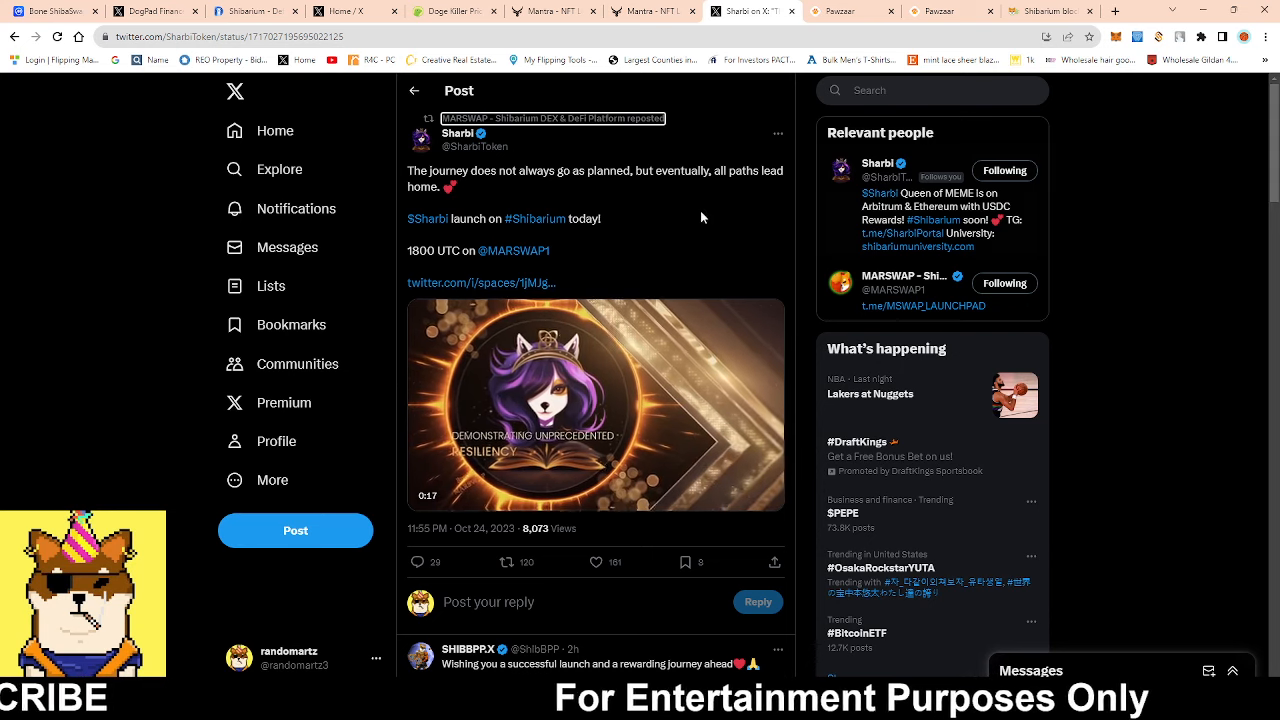
{"action": "left_click", "coordinate": [596, 404]}
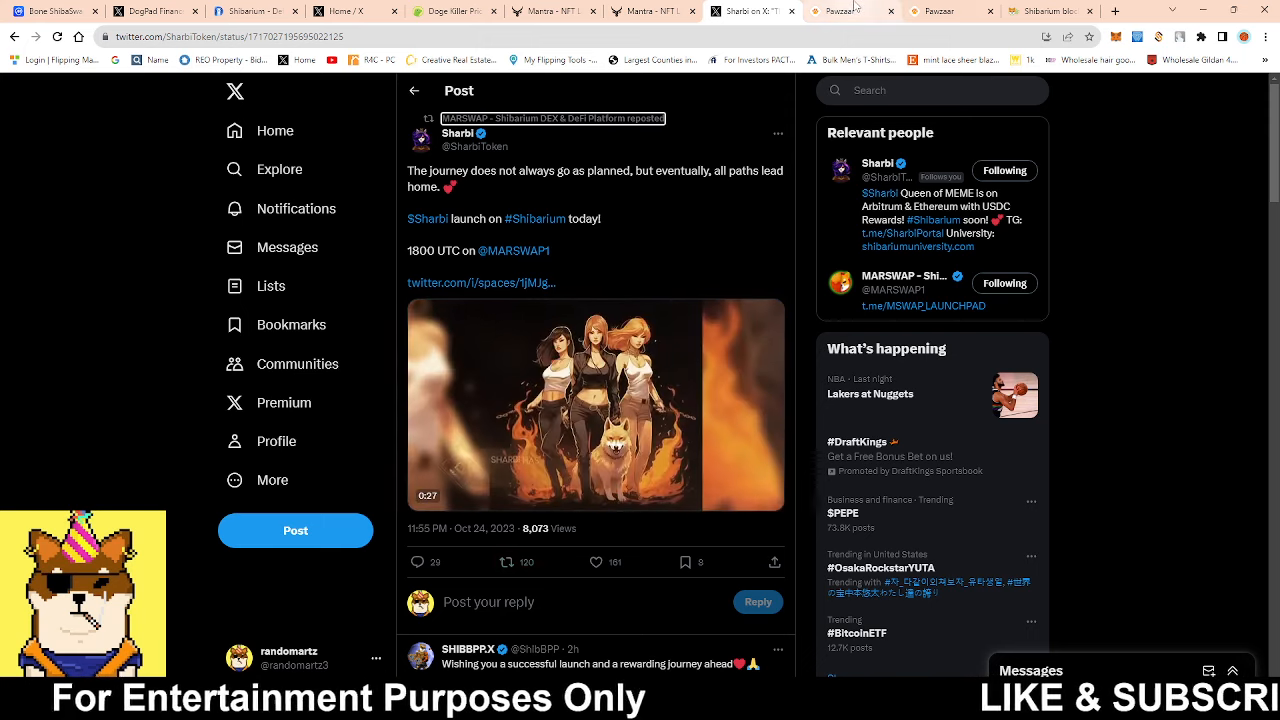
{"action": "left_click", "coordinate": [836, 12]}
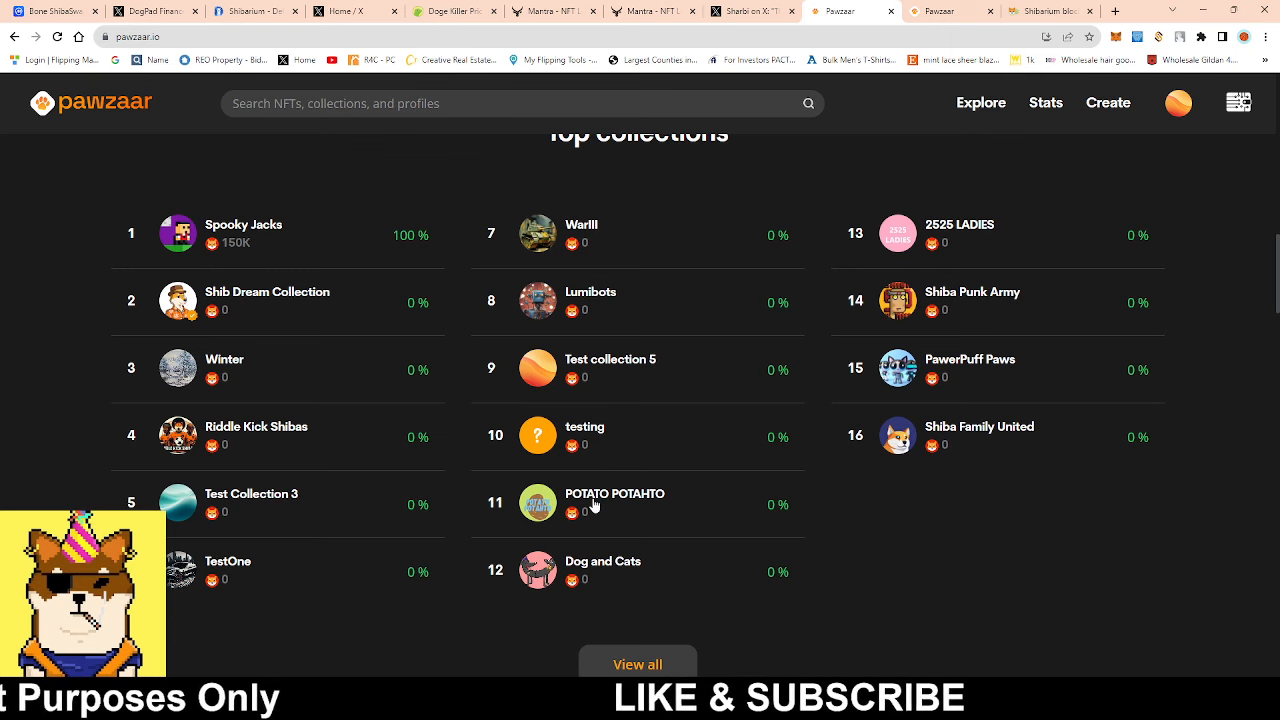
- View the POTATO POTAHTO collection, priced from 1,100,000 each
{"action": "left_click", "coordinate": [616, 492]}
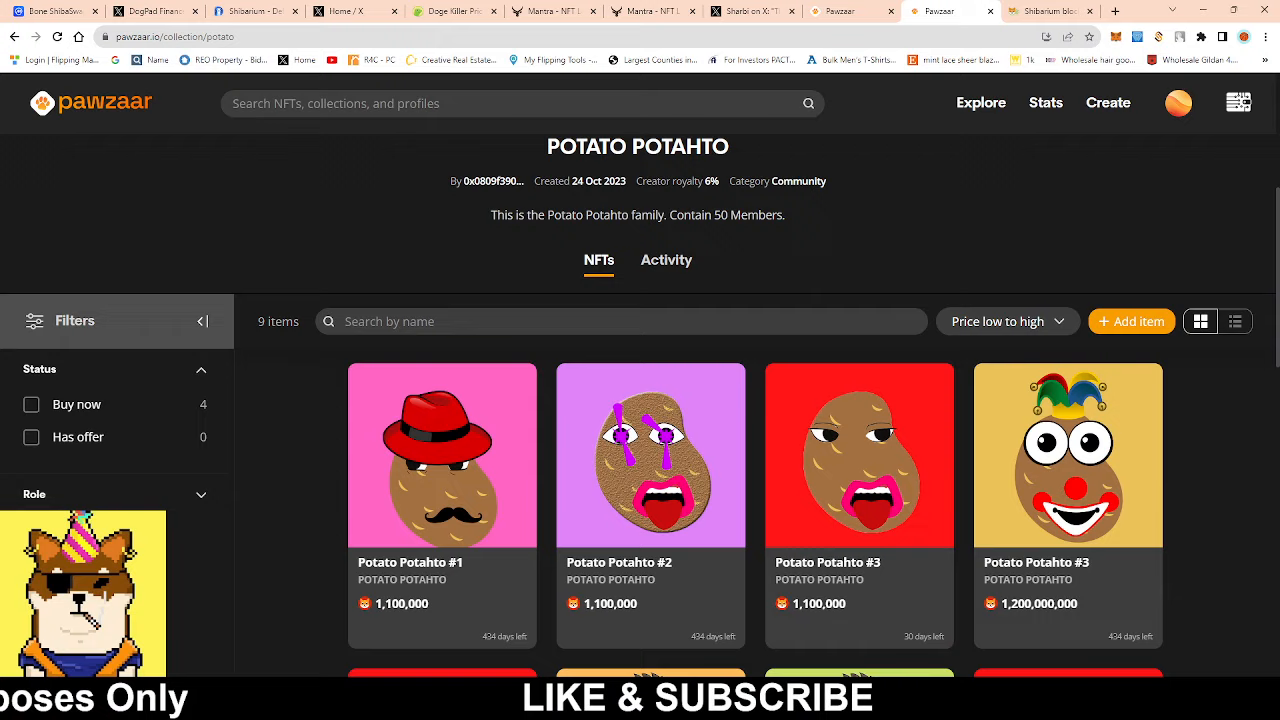
{"action": "scroll", "scroll_direction": "down", "scroll_amount": 3}
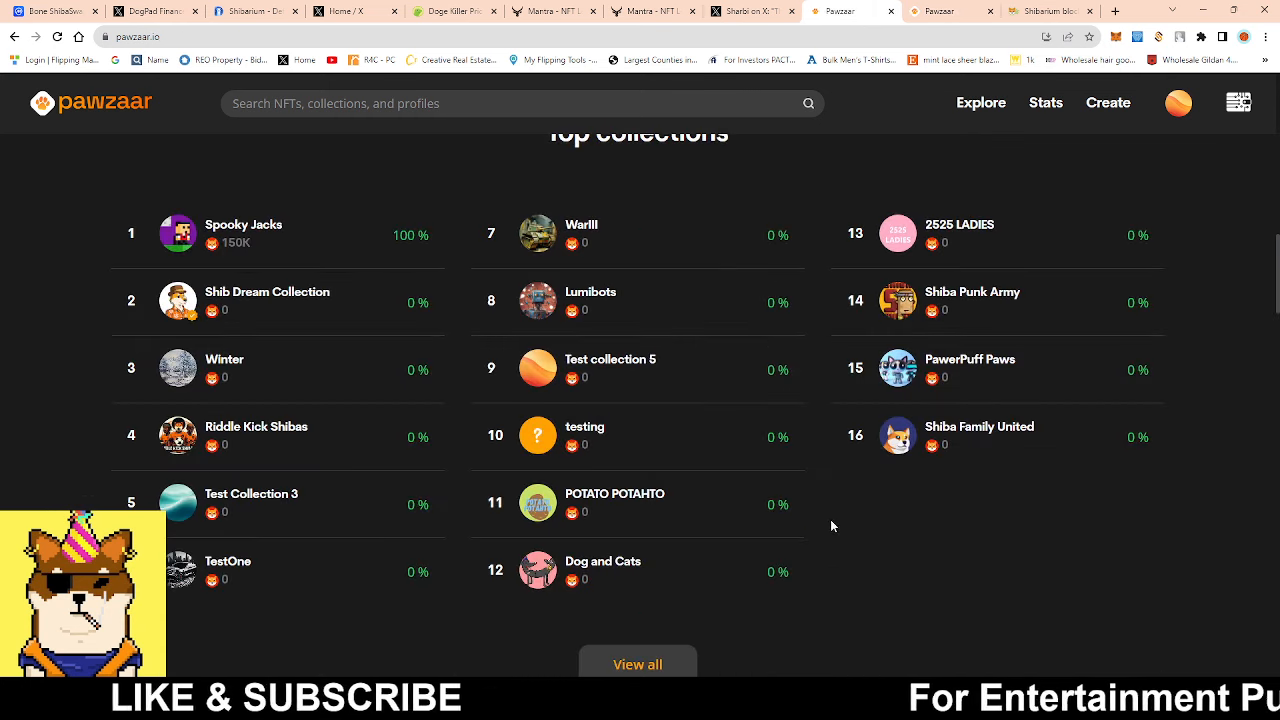
{"action": "mouse_move", "coordinate": [722, 568]}
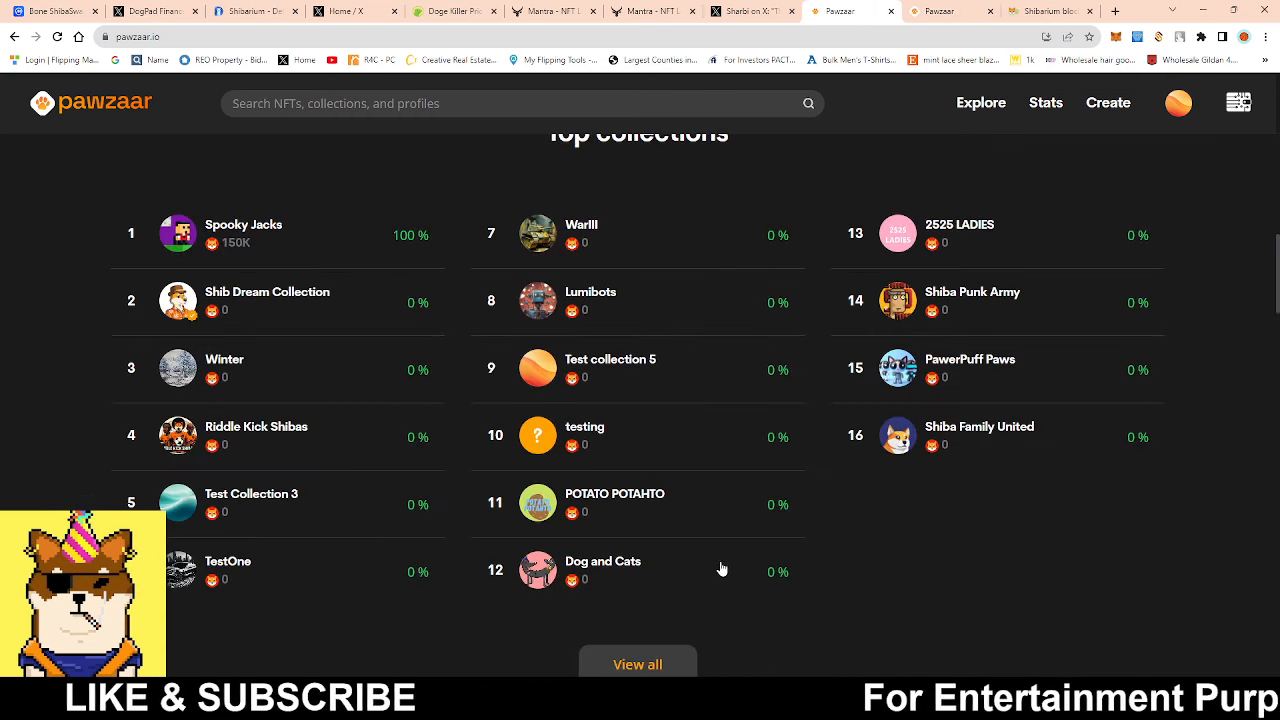
{"action": "mouse_move", "coordinate": [598, 626]}
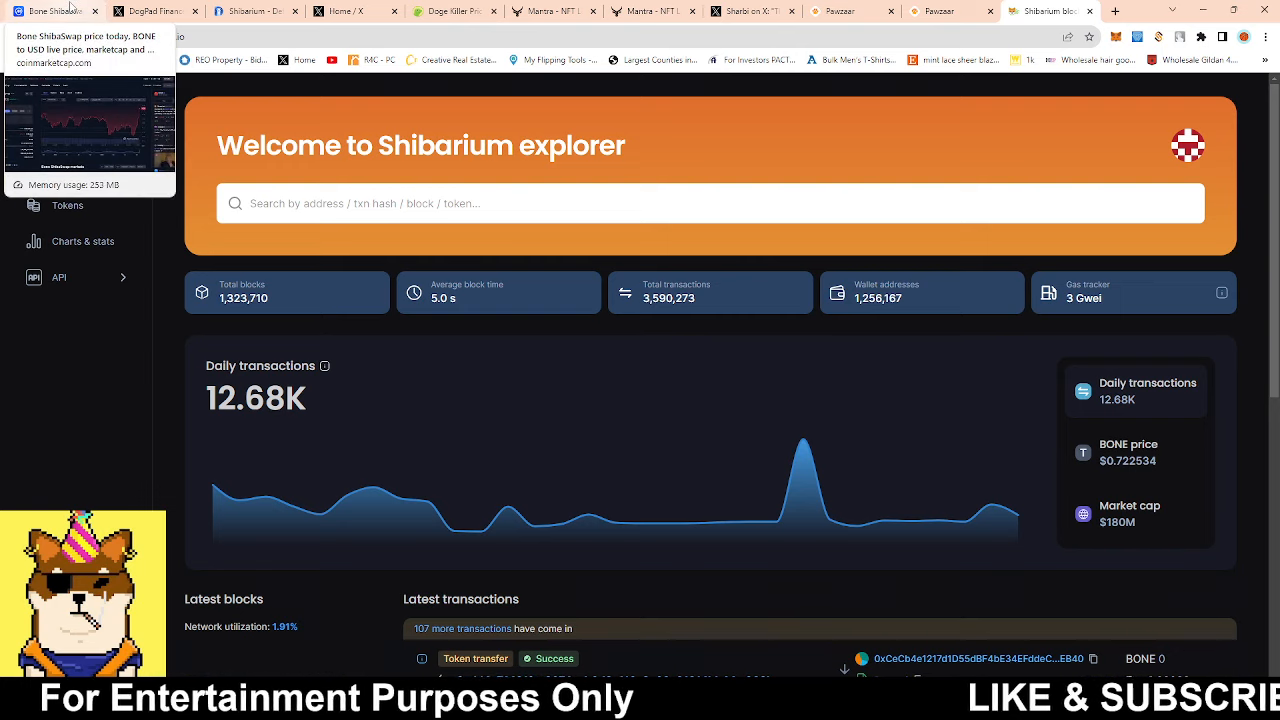
- Return to the Bone ShibaSwap CoinMarketCap chart showing $0.7853
{"action": "left_click", "coordinate": [56, 10]}
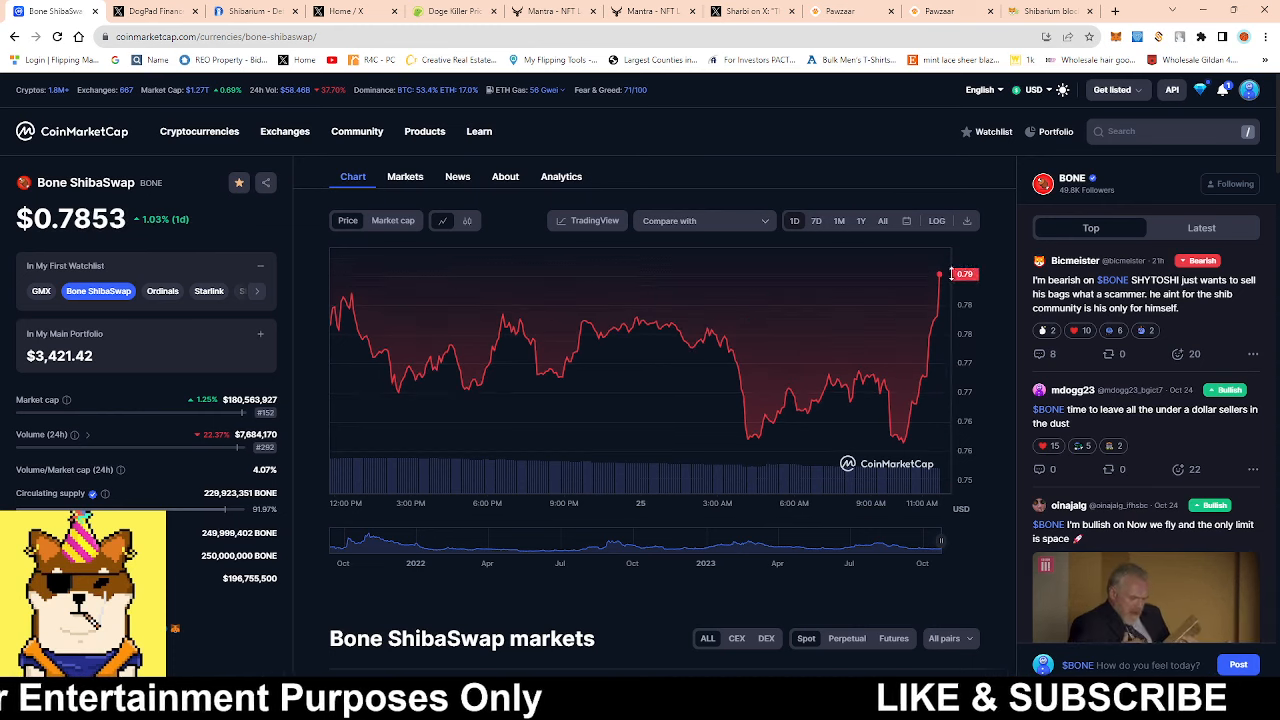
{"action": "mouse_move", "coordinate": [650, 462]}
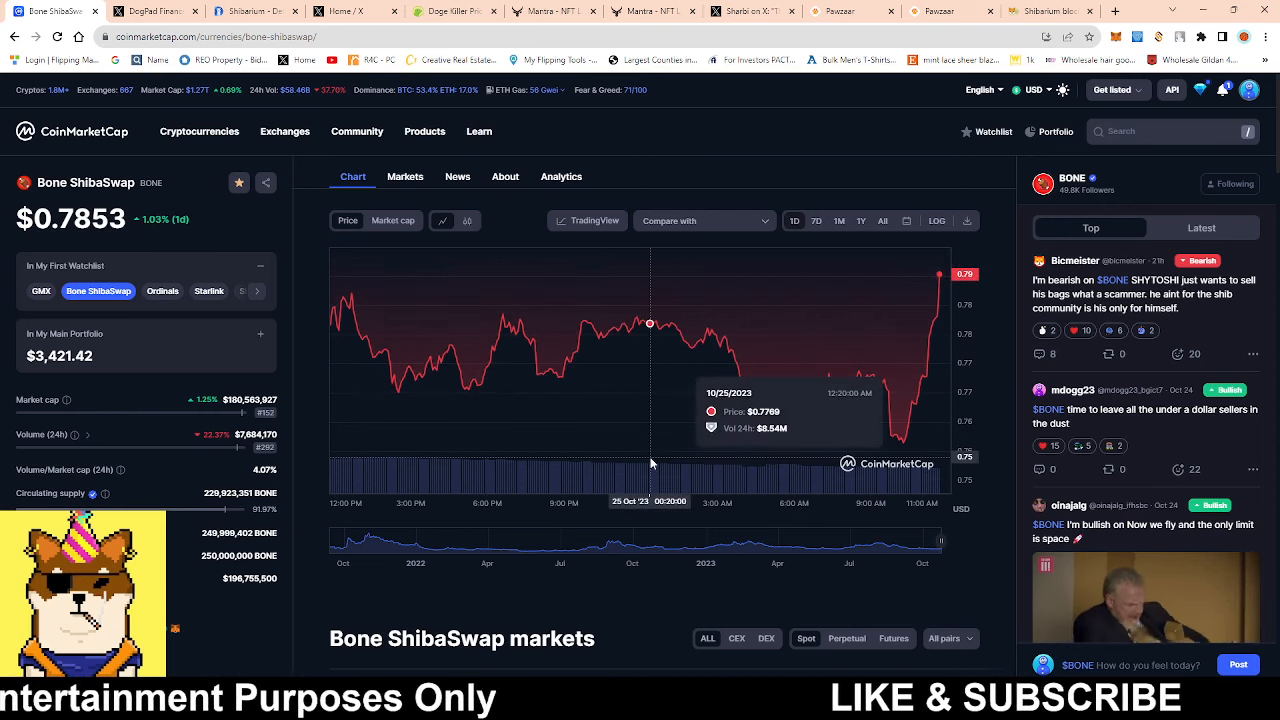